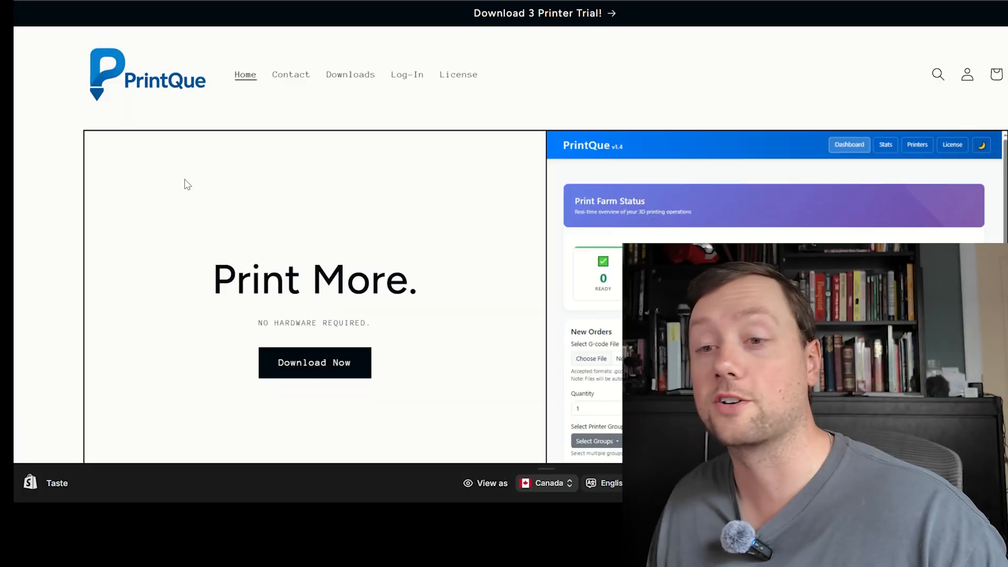
pyautogui.moveTo(154, 69)
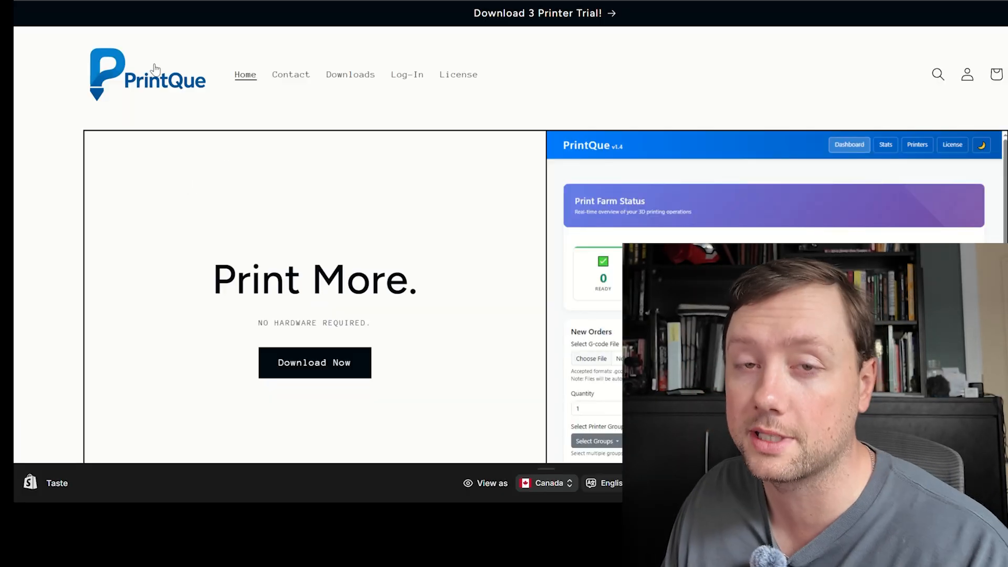
# Review the website's Downloads page: latest release, bulk upload template, ejection G-codes and accessories
pyautogui.click(350, 74)
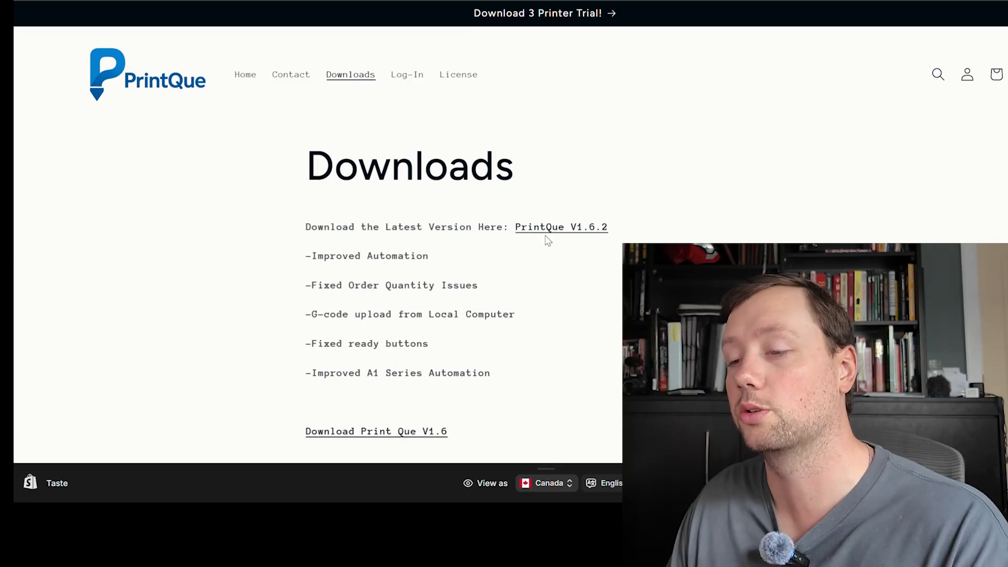
pyautogui.moveTo(555, 233)
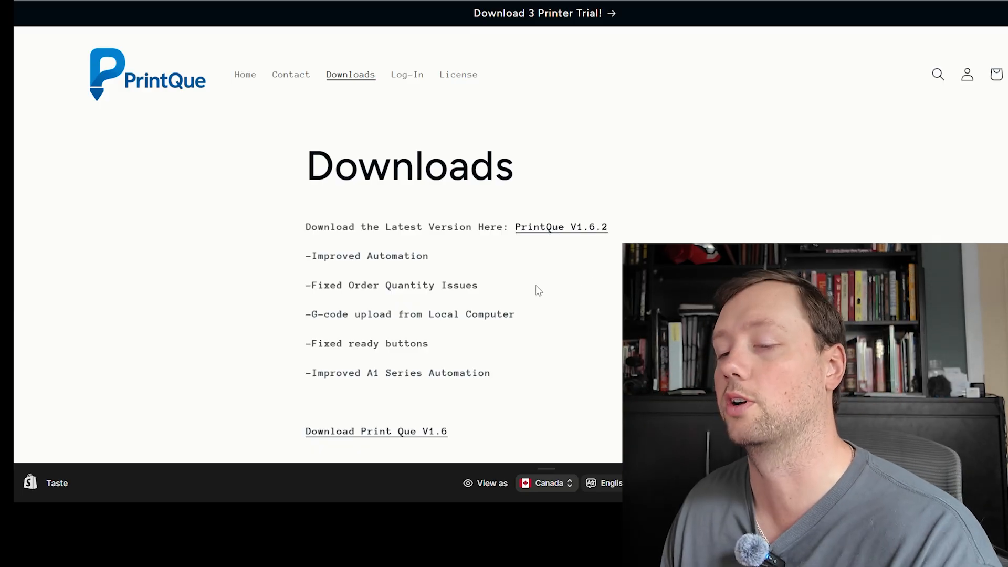
pyautogui.scroll(-3)
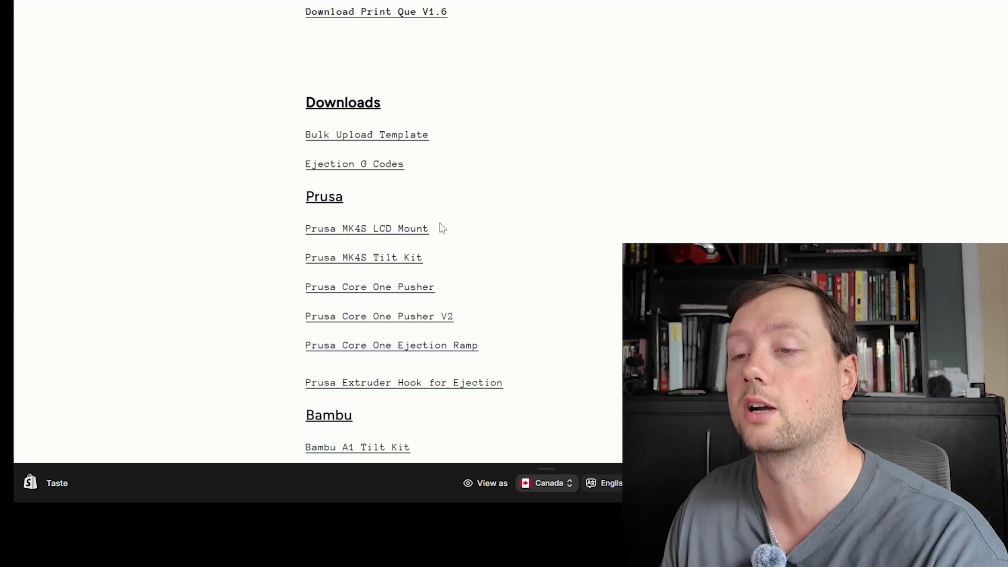
pyautogui.scroll(-3)
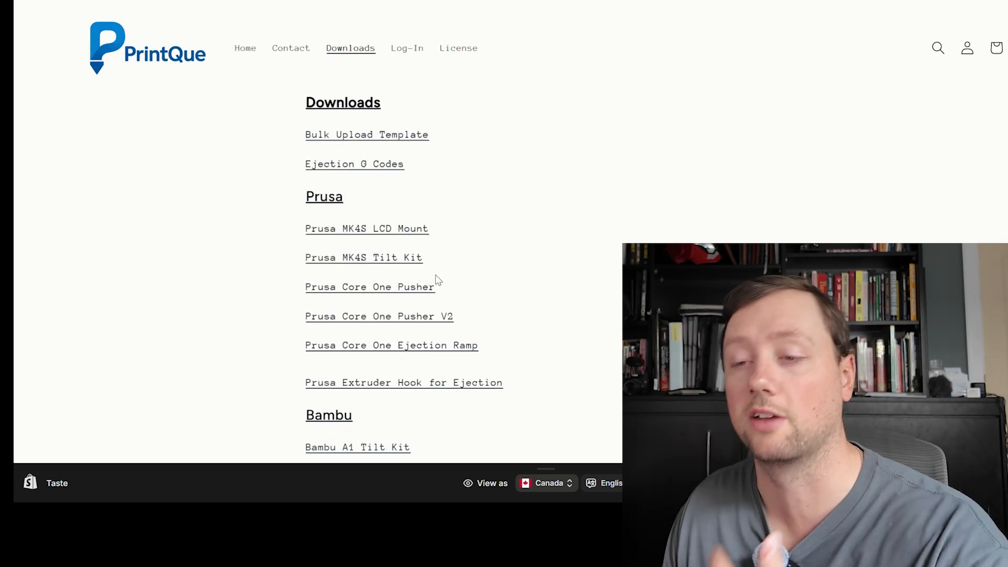
pyautogui.scroll(3)
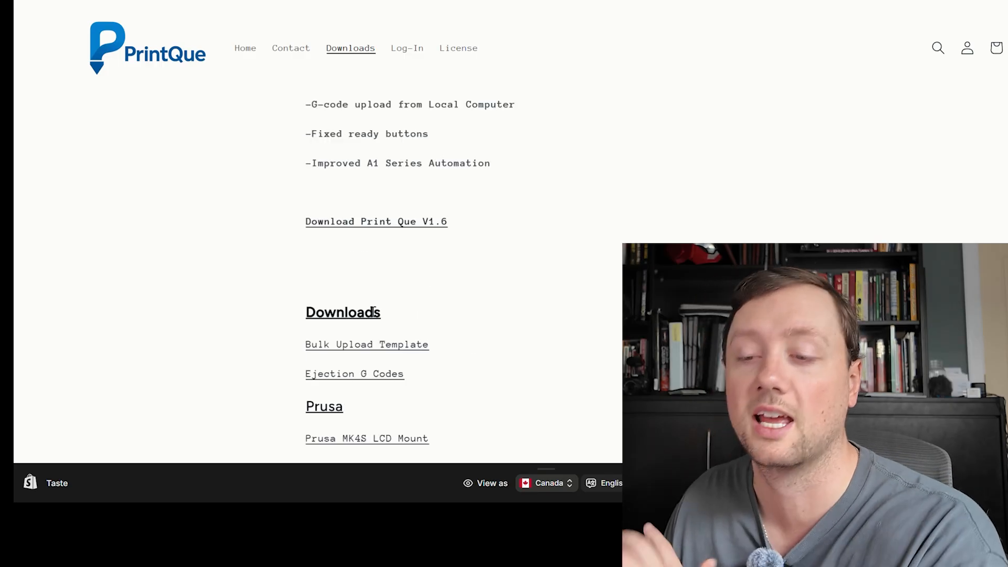
pyautogui.scroll(-3)
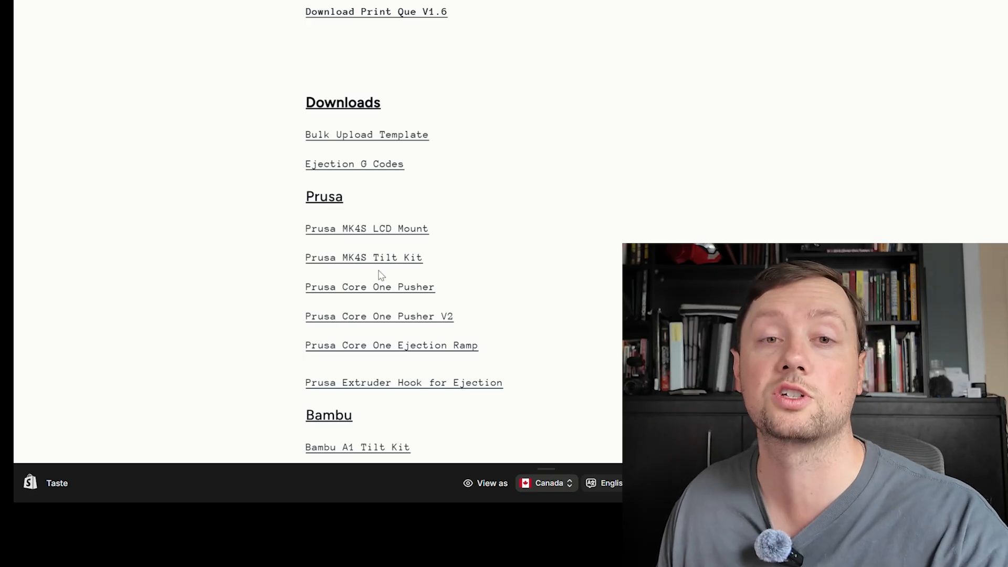
pyautogui.scroll(3)
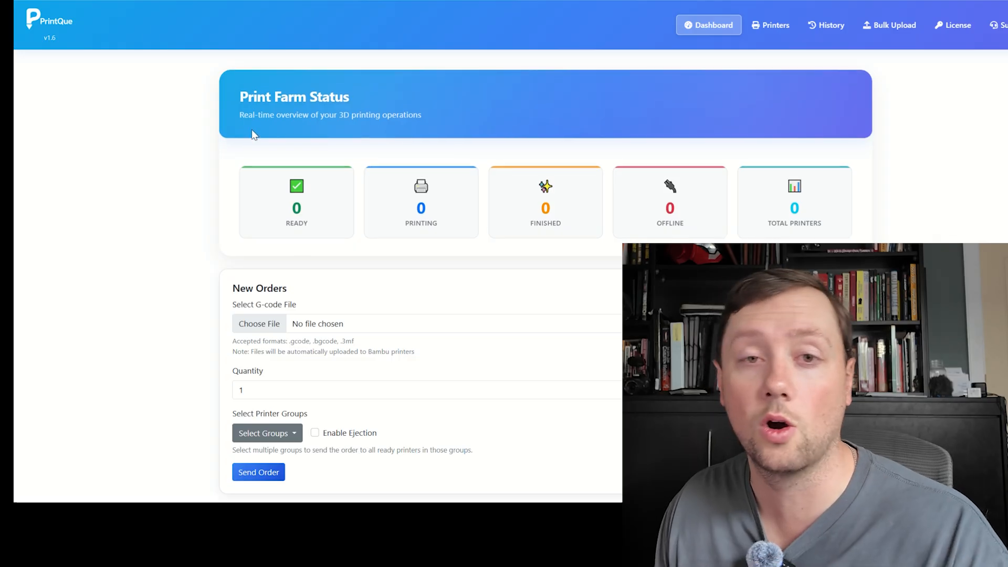
pyautogui.moveTo(114, 86)
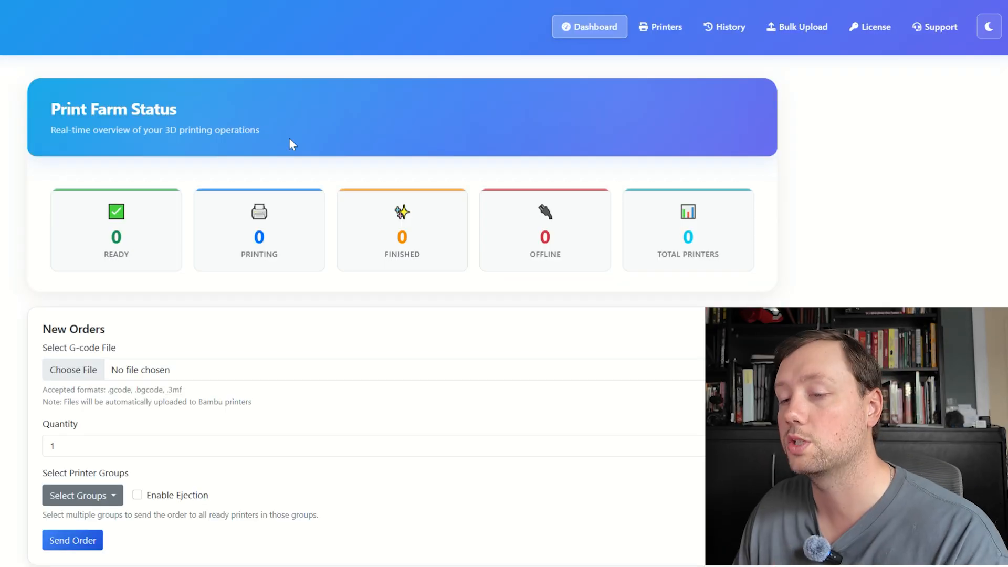
pyautogui.moveTo(255, 168)
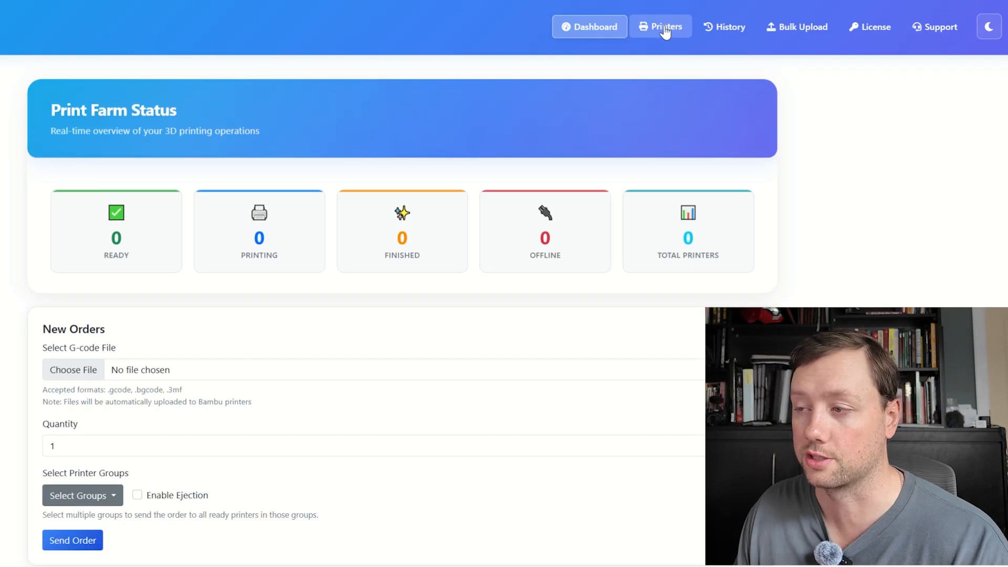
# Visit the Printers, History, Bulk Upload and License pages in turn
pyautogui.click(661, 27)
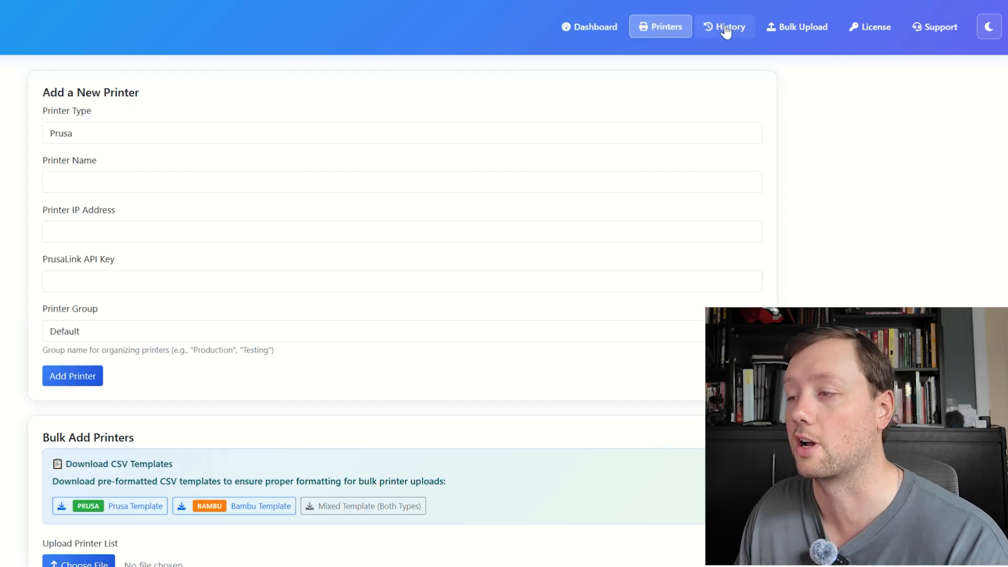
pyautogui.click(730, 27)
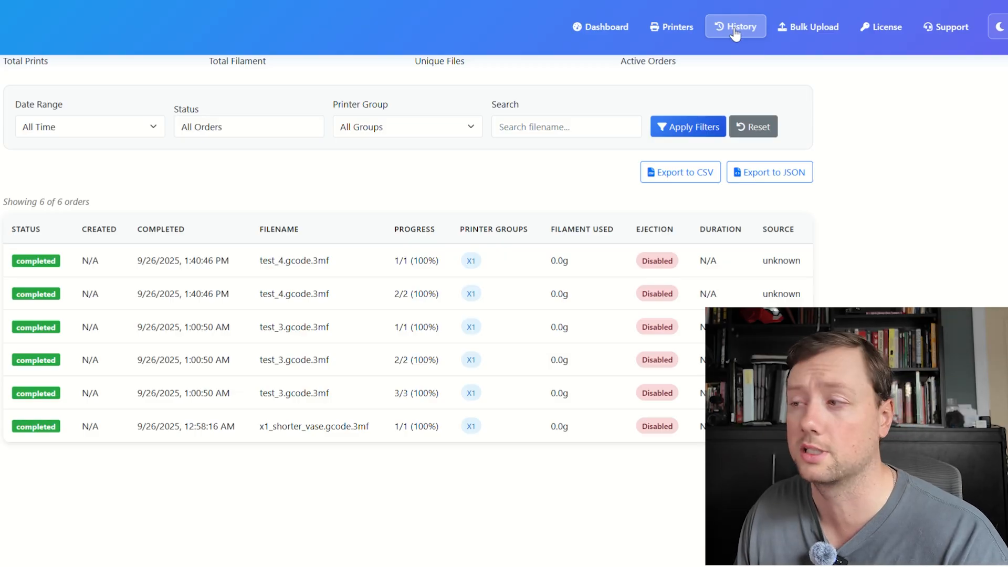
pyautogui.click(808, 26)
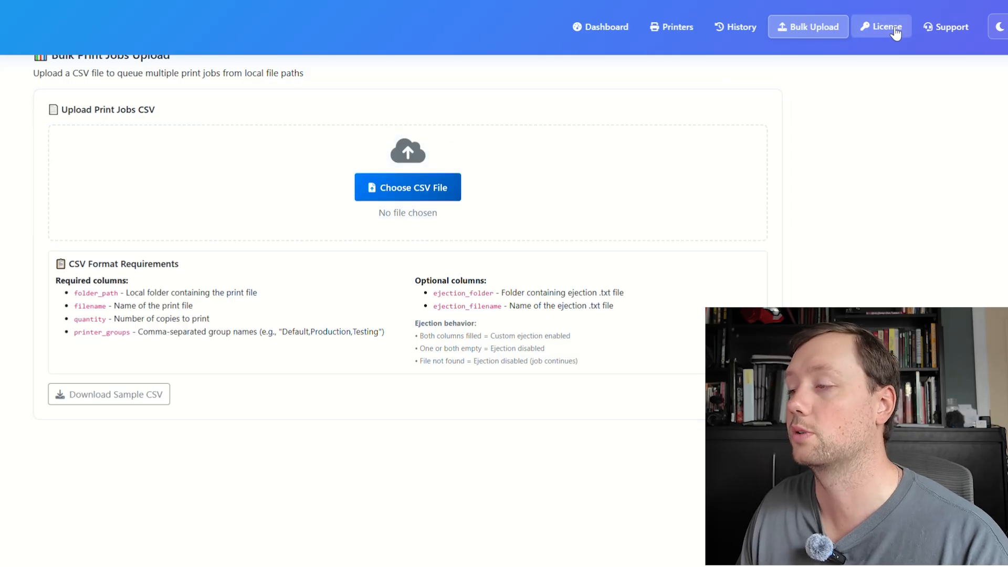
pyautogui.click(881, 27)
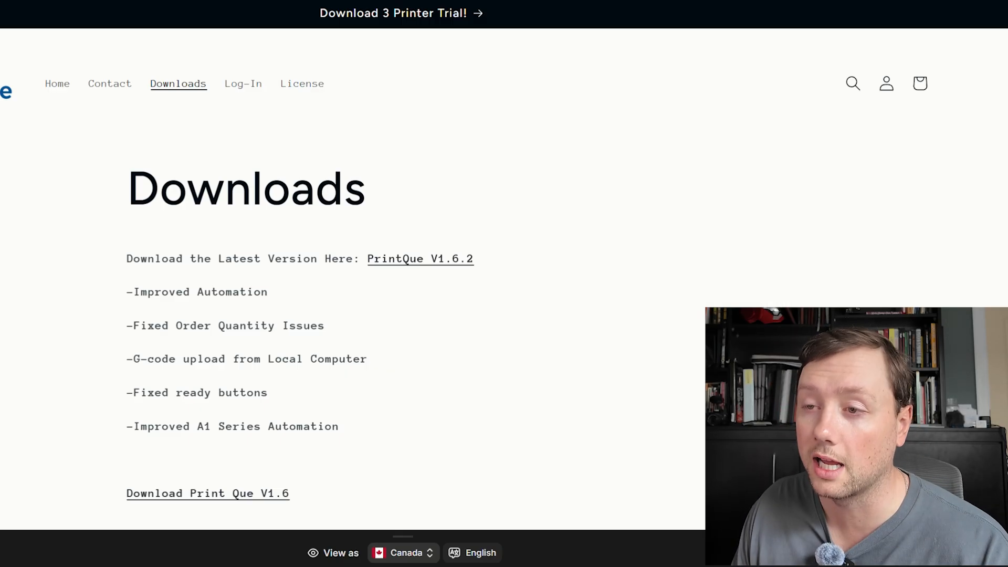
# Review the website's license purchase tiers, then return to License Management showing the active Enterprise license
pyautogui.click(301, 83)
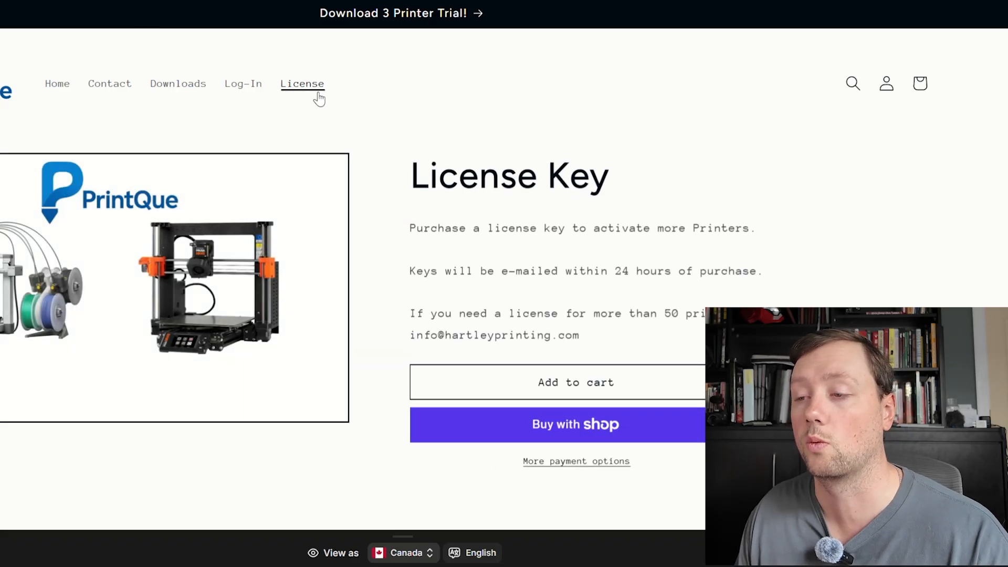
pyautogui.scroll(-3)
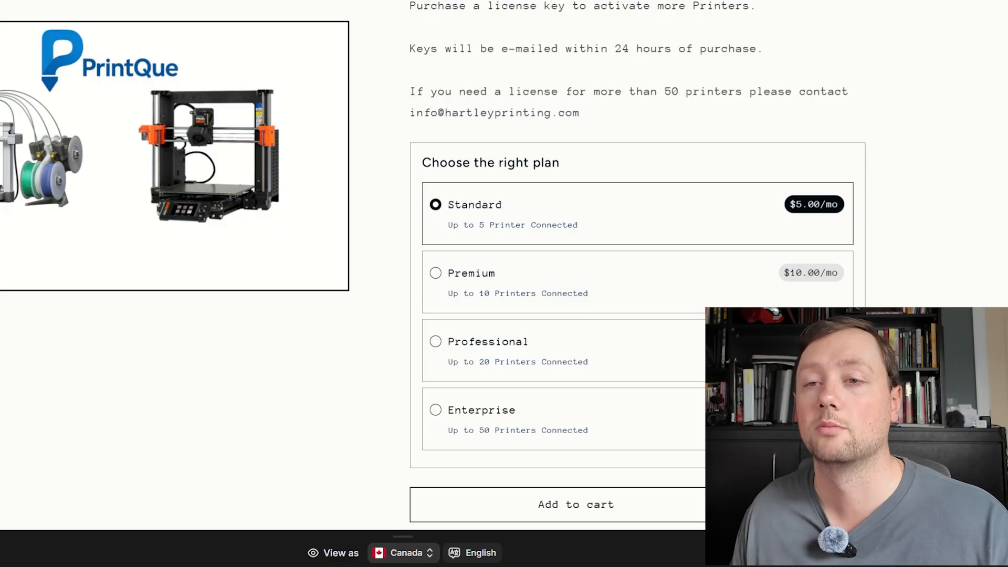
pyautogui.click(869, 27)
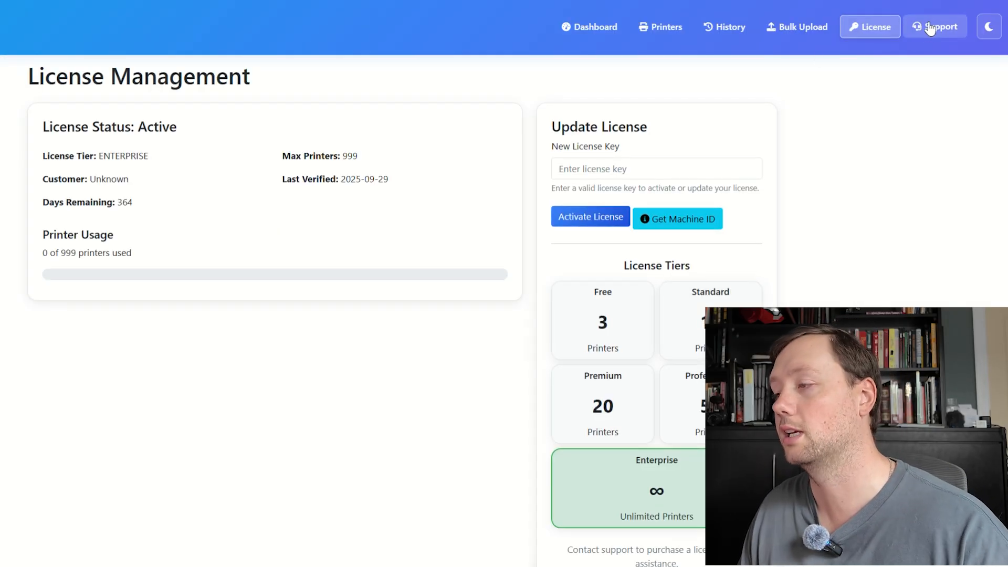
# View the Support request form, then return to the Printers page with the Add a New Printer form
pyautogui.click(935, 26)
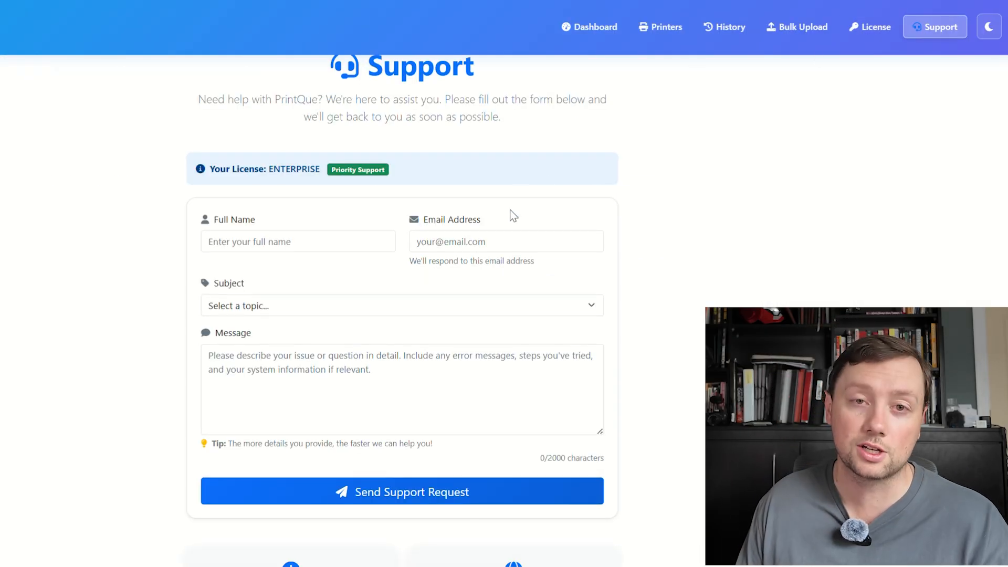
pyautogui.moveTo(507, 348)
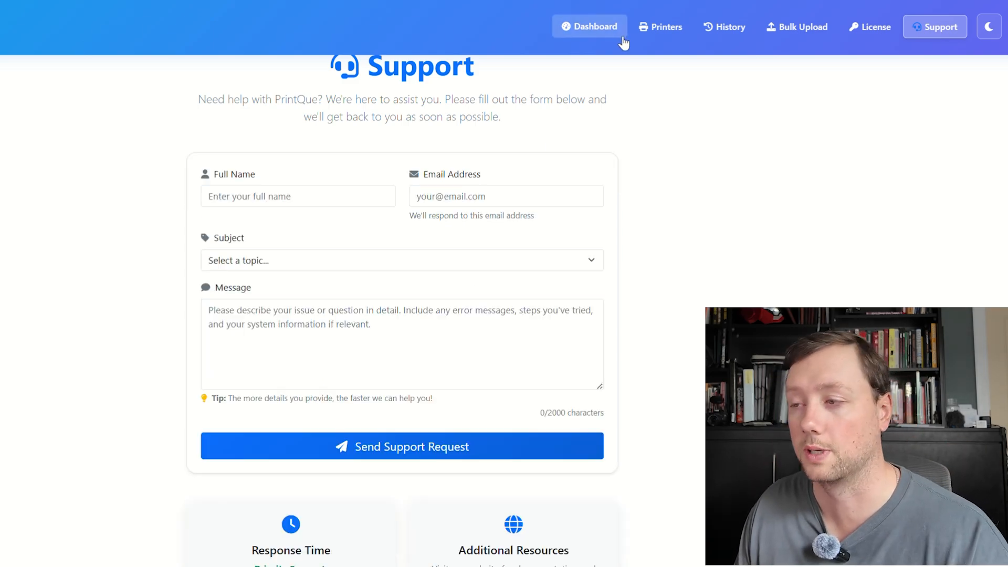
pyautogui.click(659, 26)
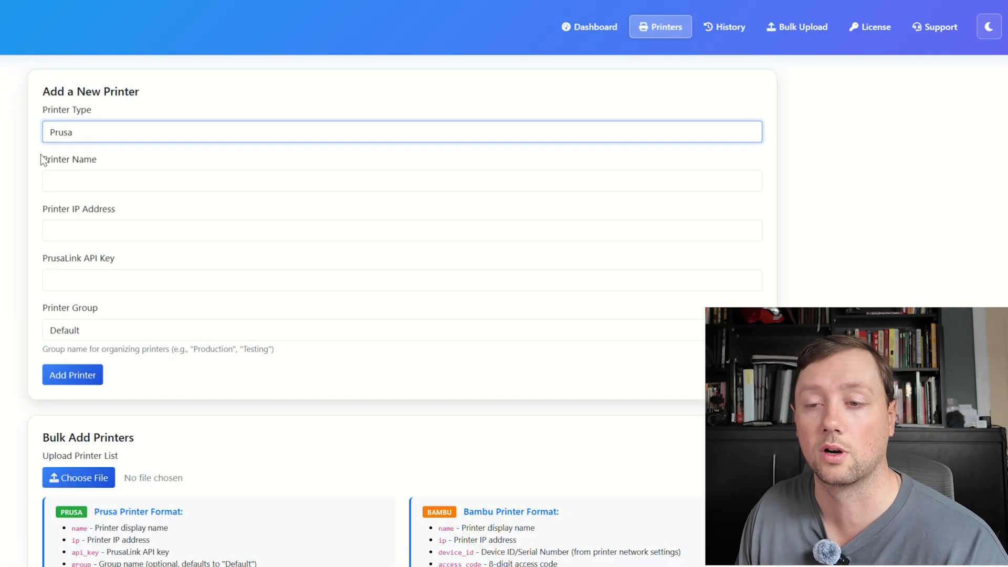
# Review the Add a New Printer fields and set Printer Type to Bambu for Device ID and Access Code entry
pyautogui.click(401, 181)
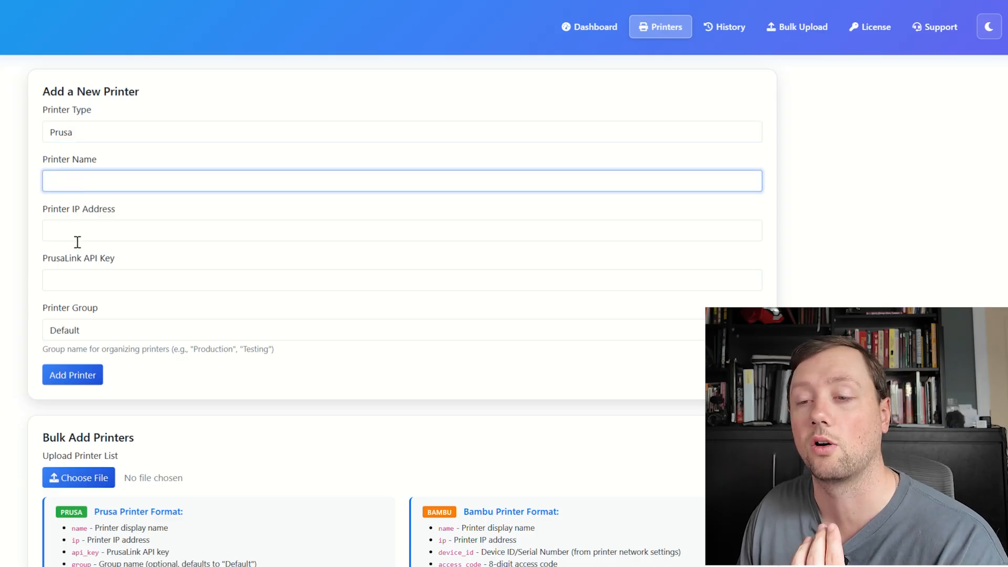
pyautogui.click(402, 280)
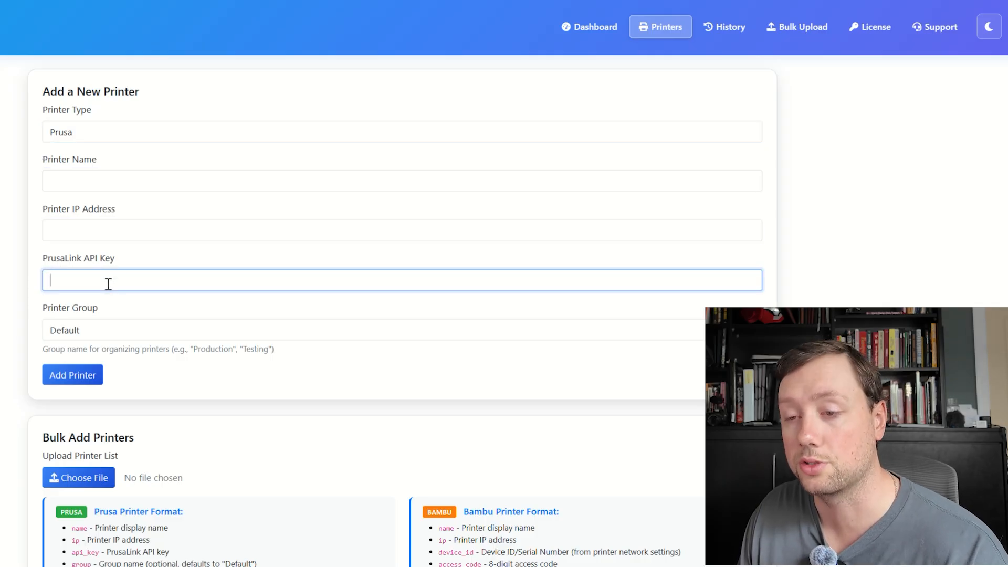
pyautogui.click(402, 230)
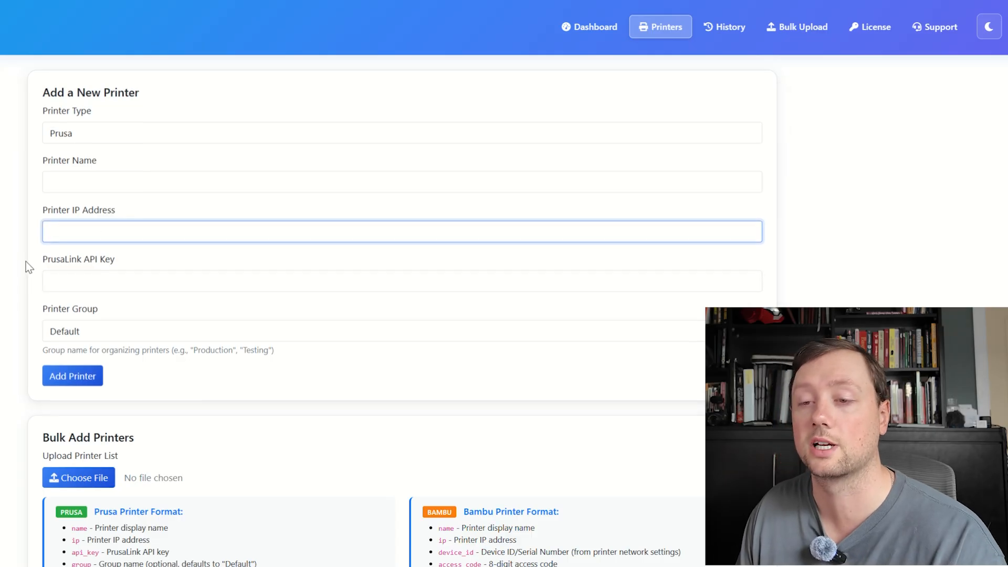
pyautogui.click(402, 180)
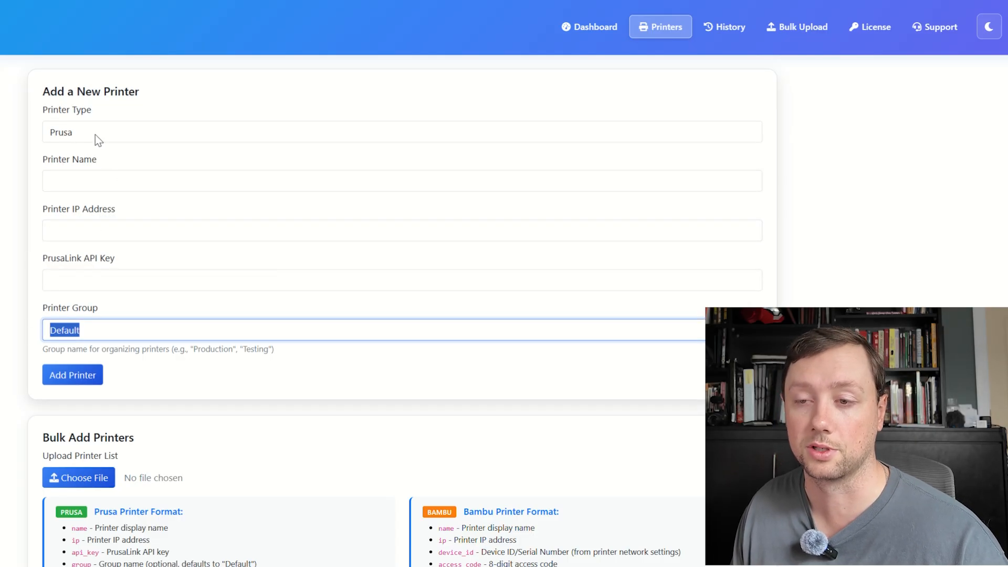
pyautogui.click(401, 132)
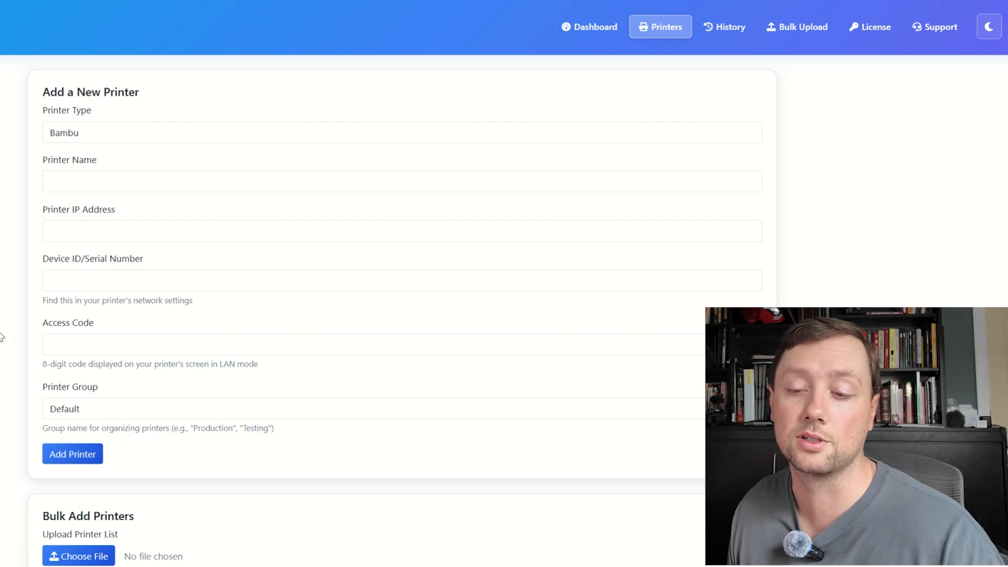
# Upload the printer list in Bulk Add Printers and add all 71 previewed printers, then return to the dashboard
pyautogui.scroll(-3)
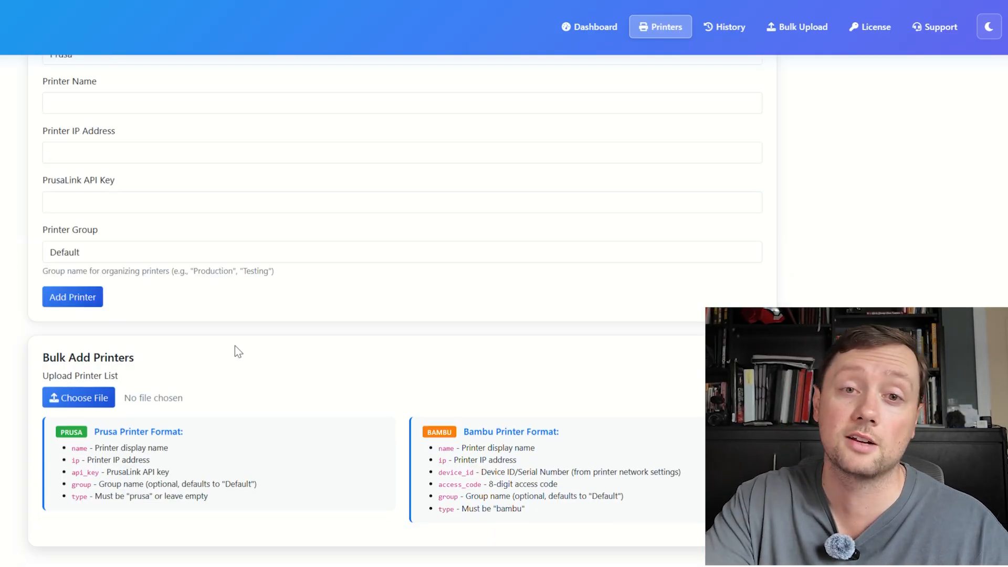
pyautogui.moveTo(225, 360)
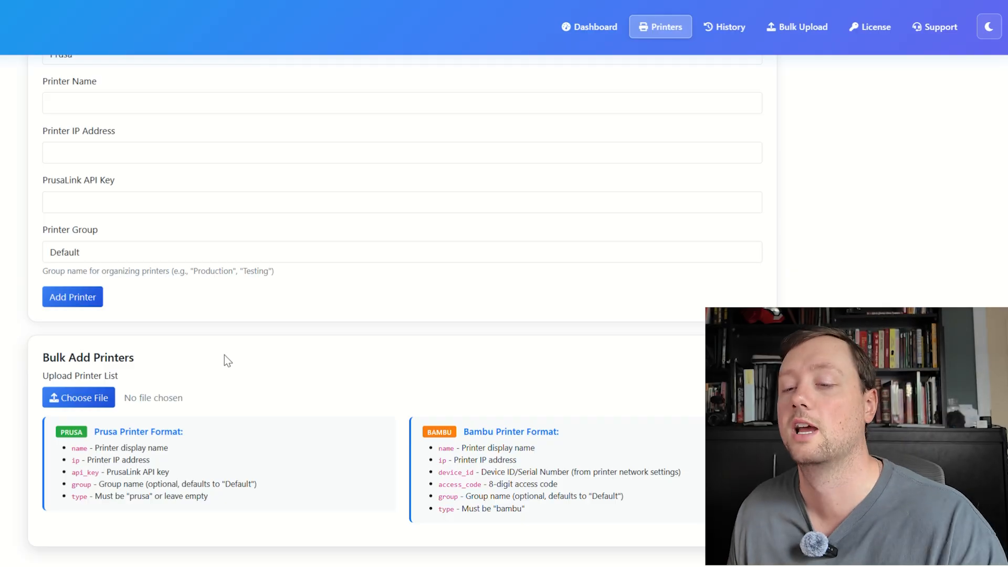
pyautogui.moveTo(202, 358)
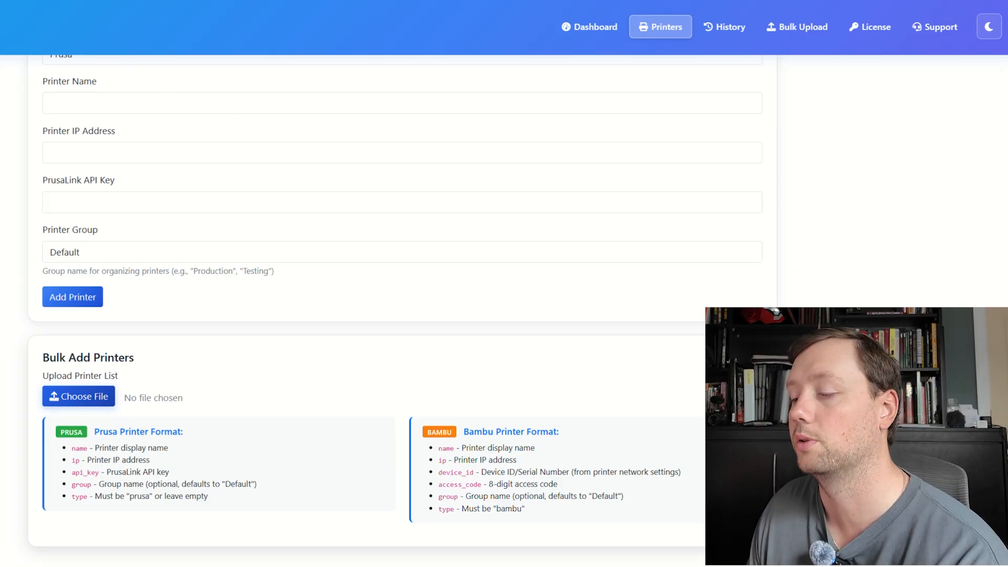
pyautogui.click(78, 396)
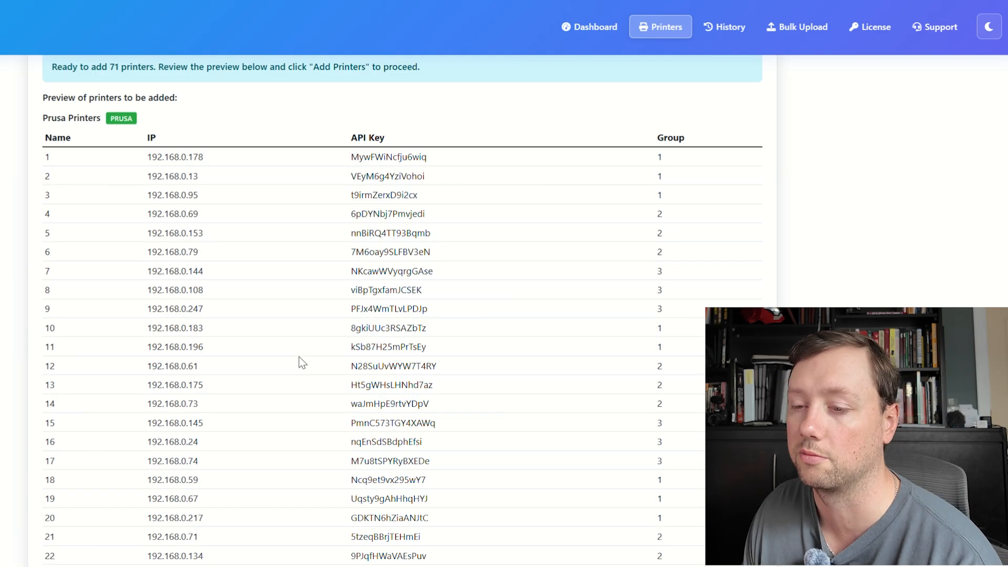
pyautogui.scroll(-3)
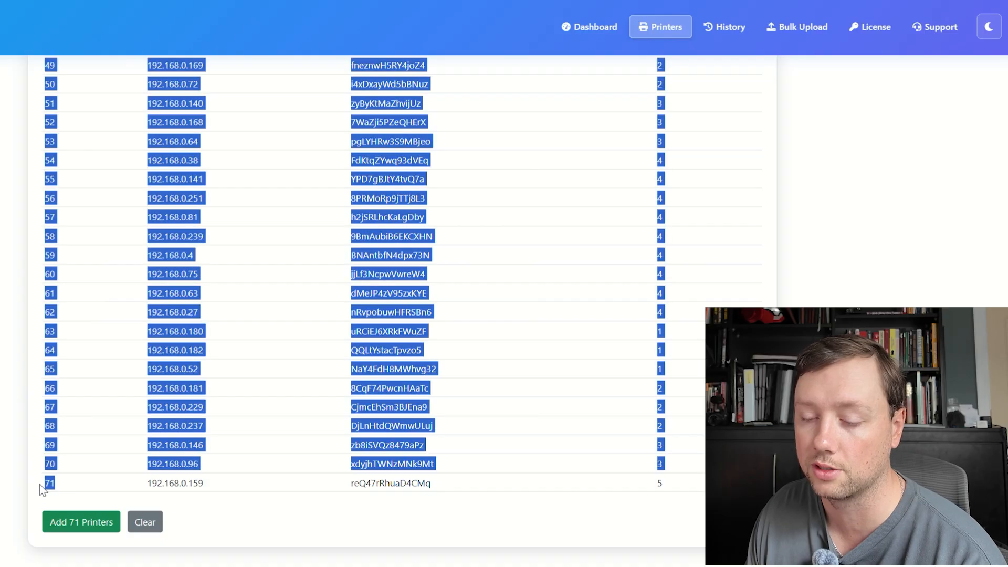
pyautogui.click(81, 522)
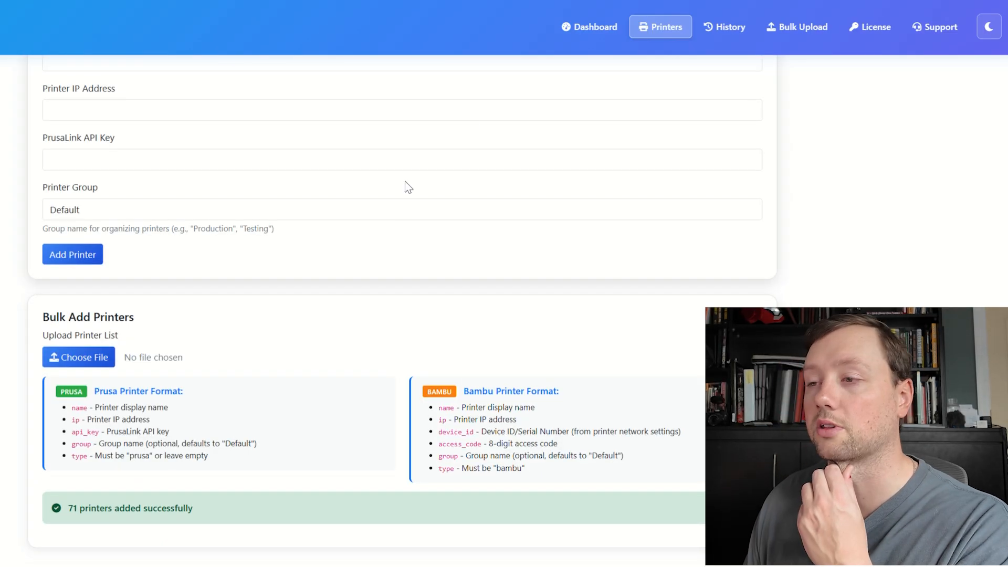
pyautogui.click(590, 27)
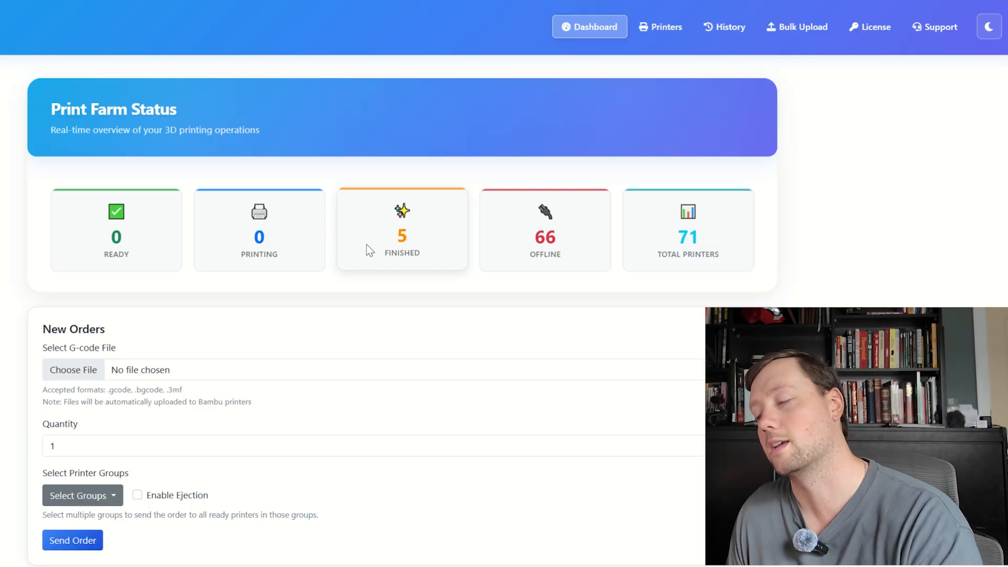
pyautogui.moveTo(443, 213)
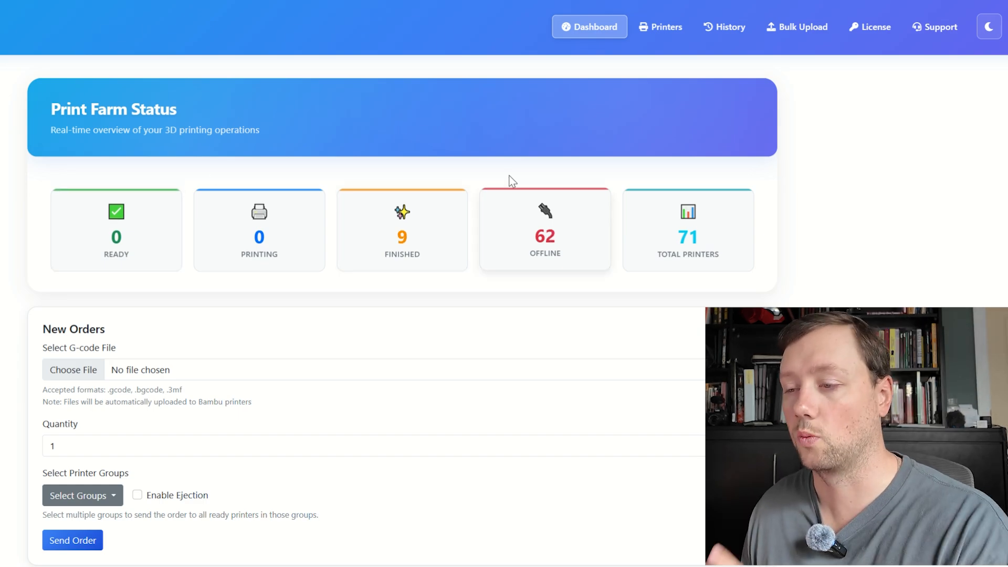
# Review the Print Farm Status counters and the three fulfilled X1 orders below the new order form
pyautogui.scroll(-3)
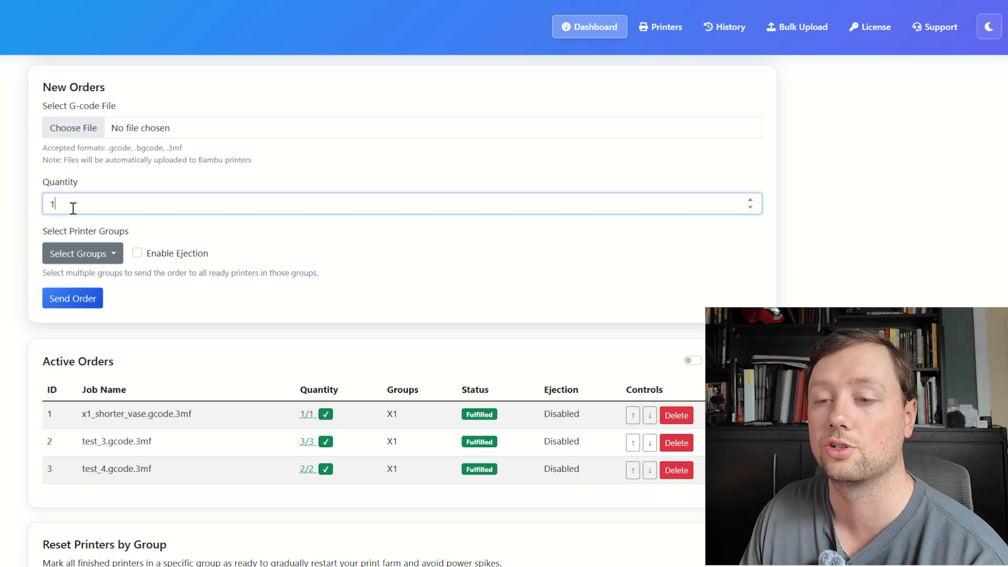
# Set the new order's quantity to 5 and assign it to printer group 1
pyautogui.write('5')
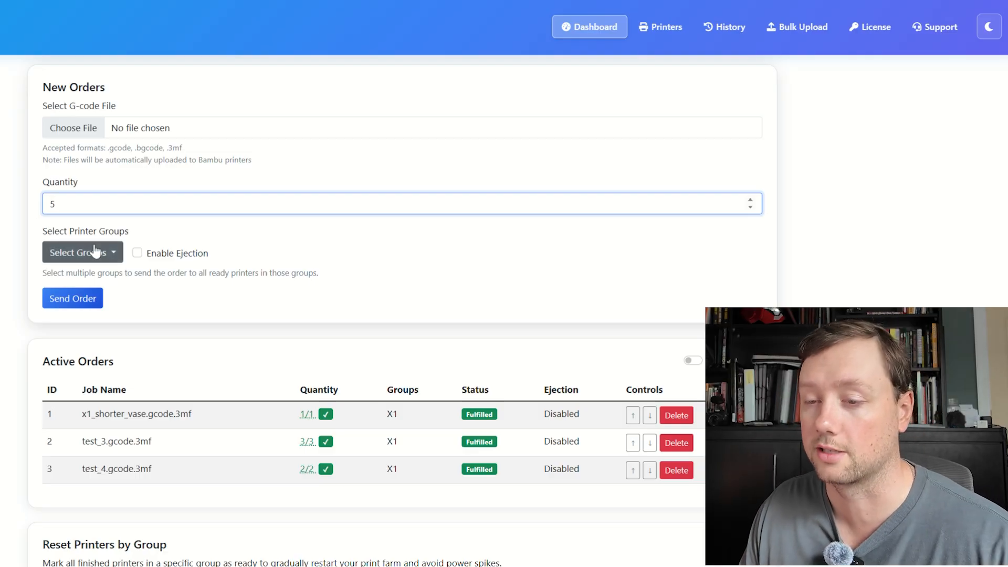
pyautogui.click(78, 253)
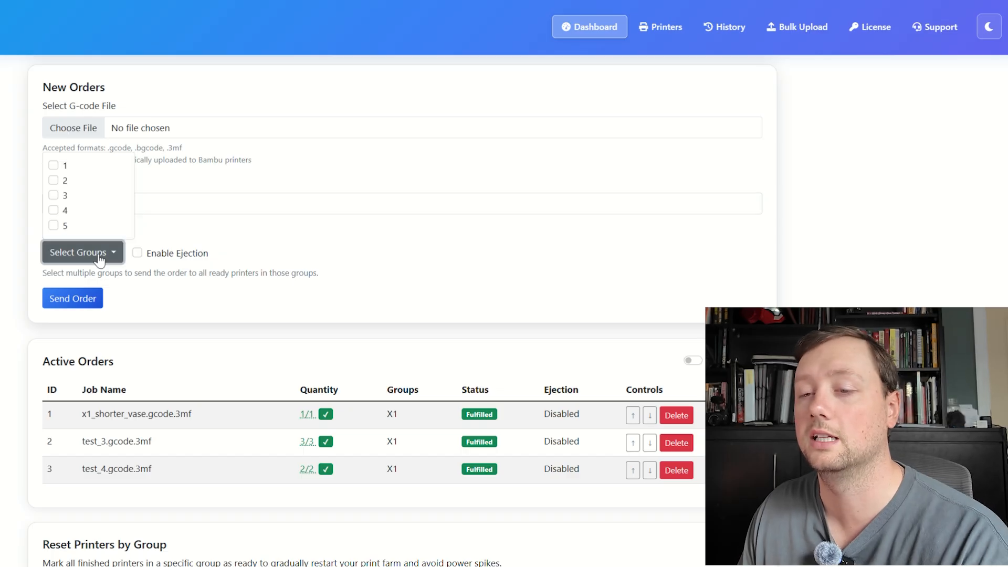
pyautogui.click(54, 165)
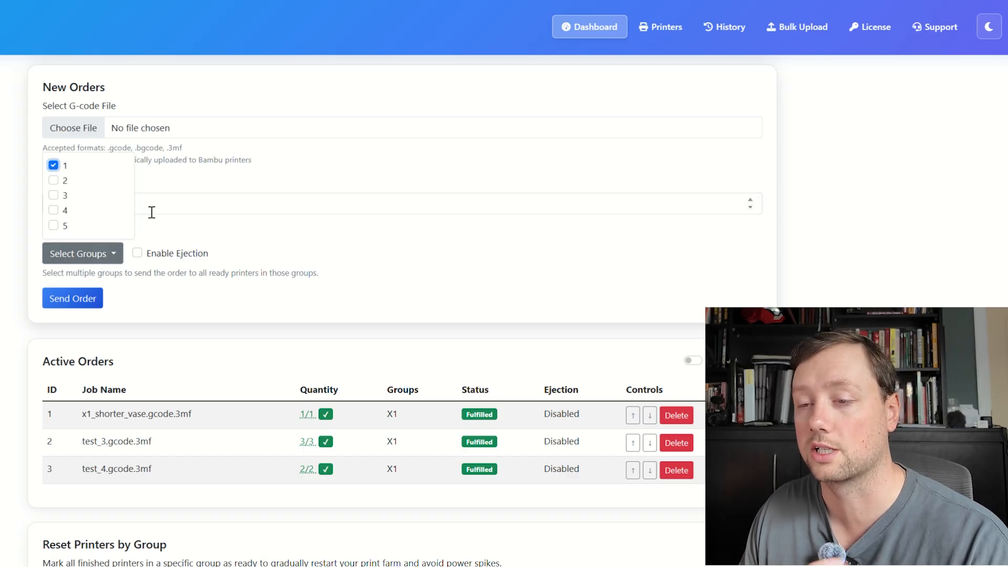
pyautogui.click(137, 253)
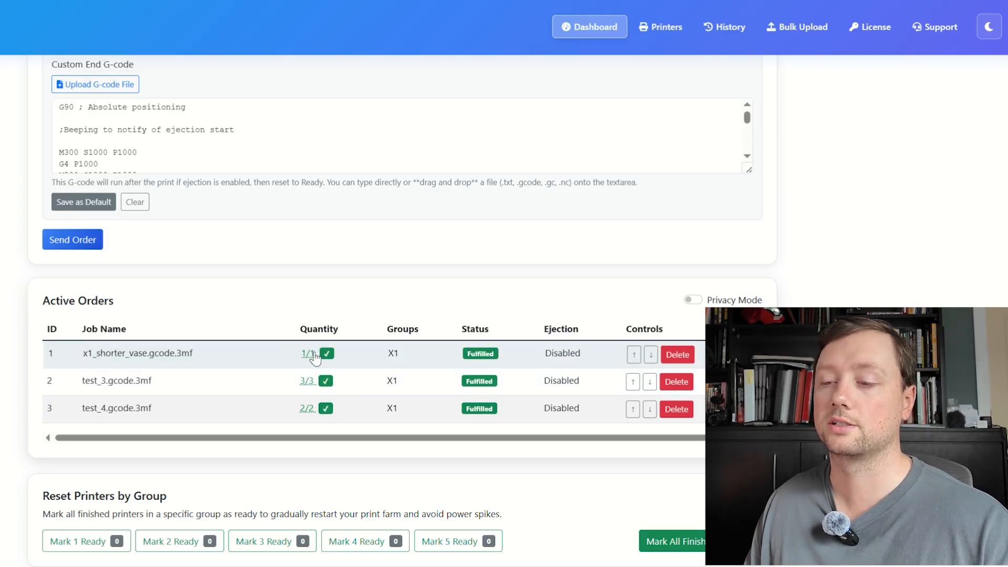
# Cancel a quantity edit on order 1, then move order 2 (test_3) to the top of the queue
pyautogui.click(308, 353)
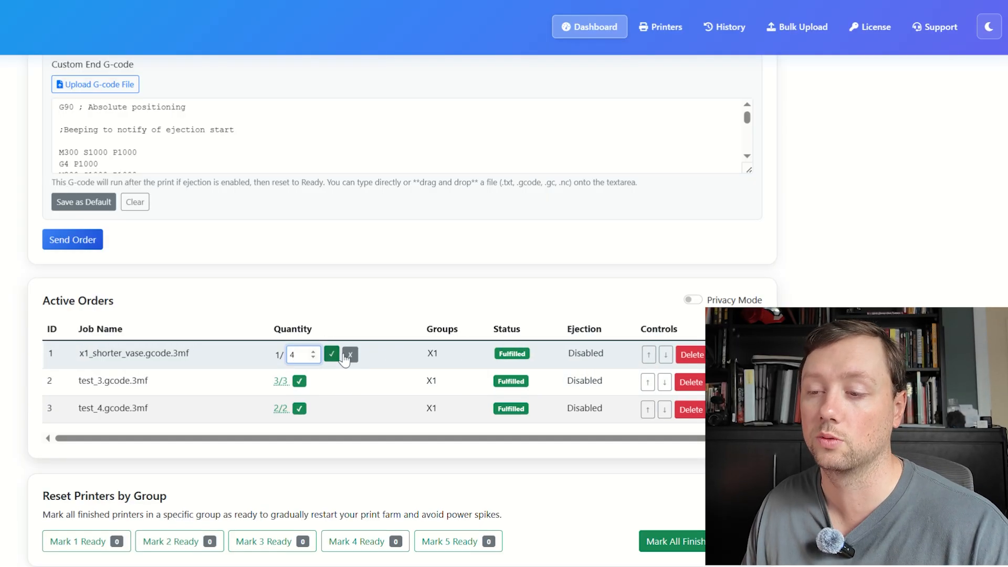
pyautogui.click(332, 355)
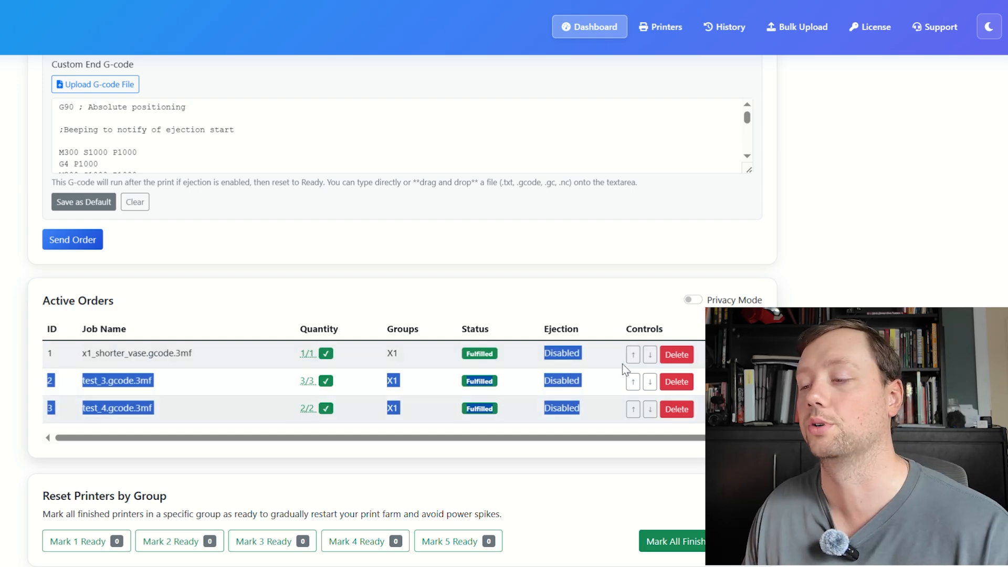
pyautogui.click(633, 381)
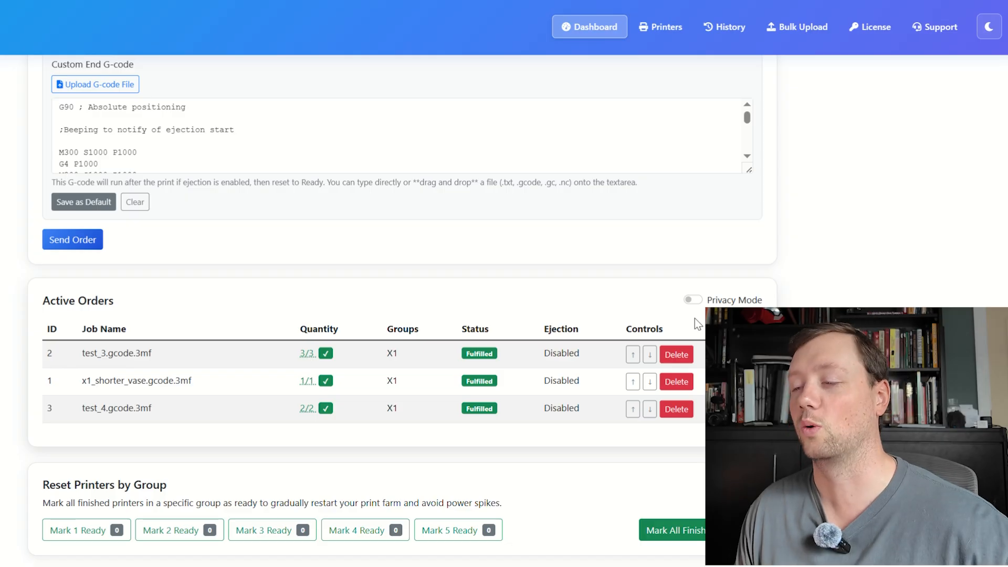
# Turn on Privacy Mode to mask active order job names and view the print-complete printer cards
pyautogui.click(693, 299)
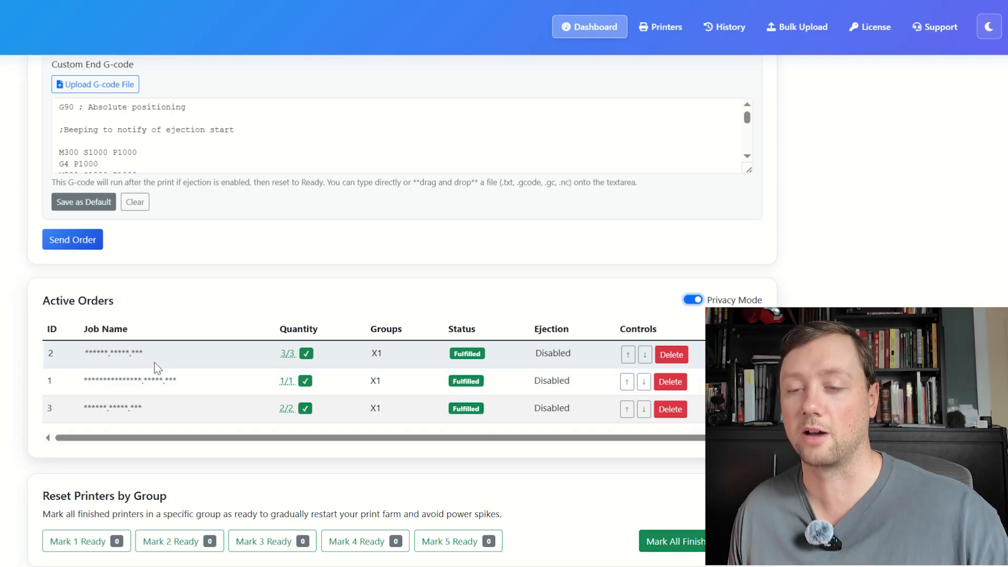
pyautogui.moveTo(196, 367)
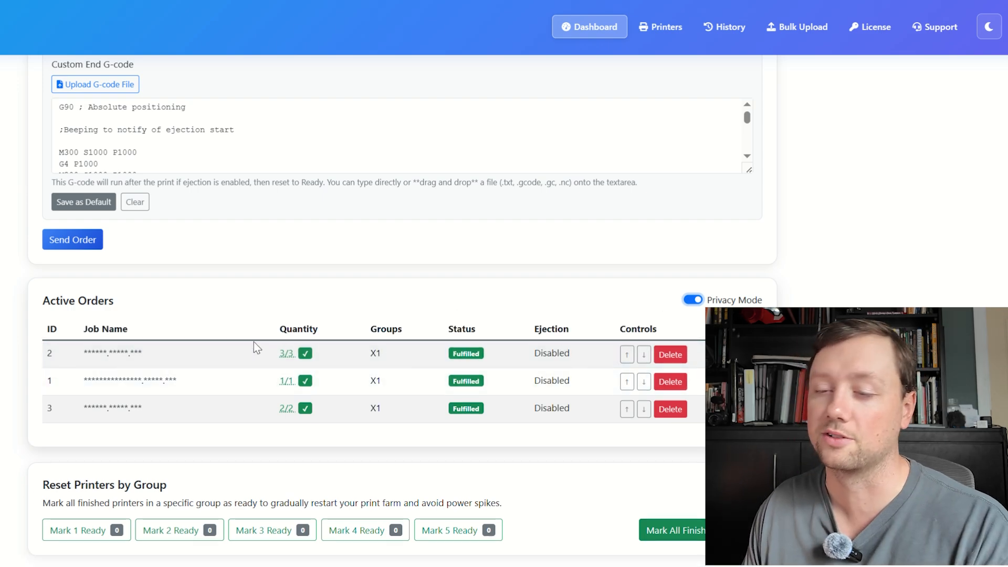
pyautogui.moveTo(401, 263)
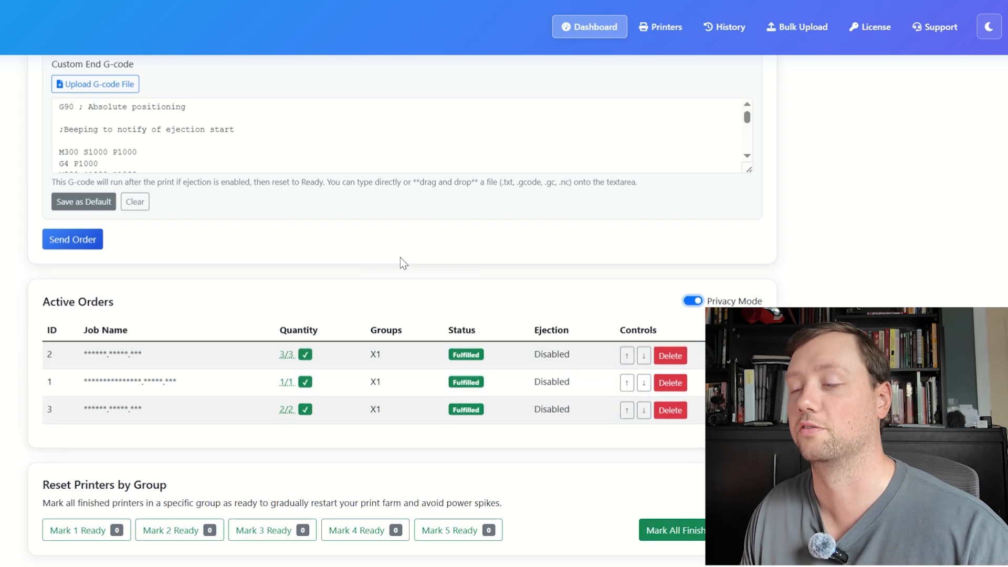
pyautogui.scroll(-3)
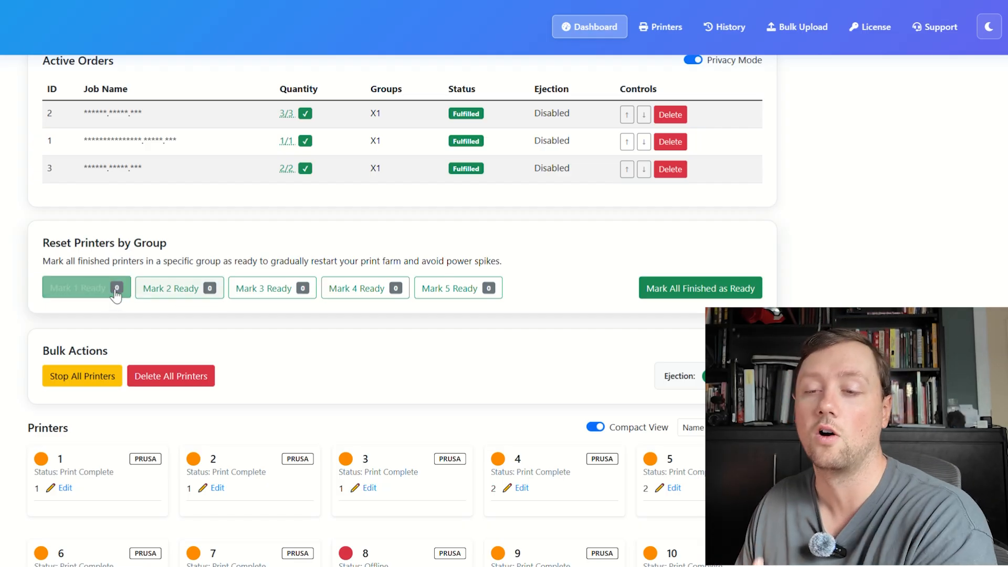
pyautogui.click(86, 287)
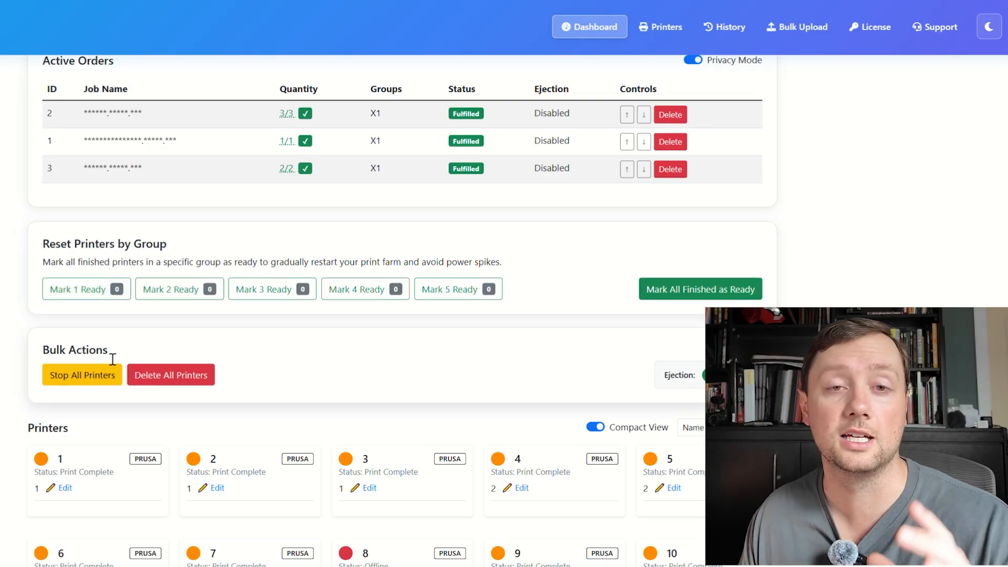
pyautogui.moveTo(176, 336)
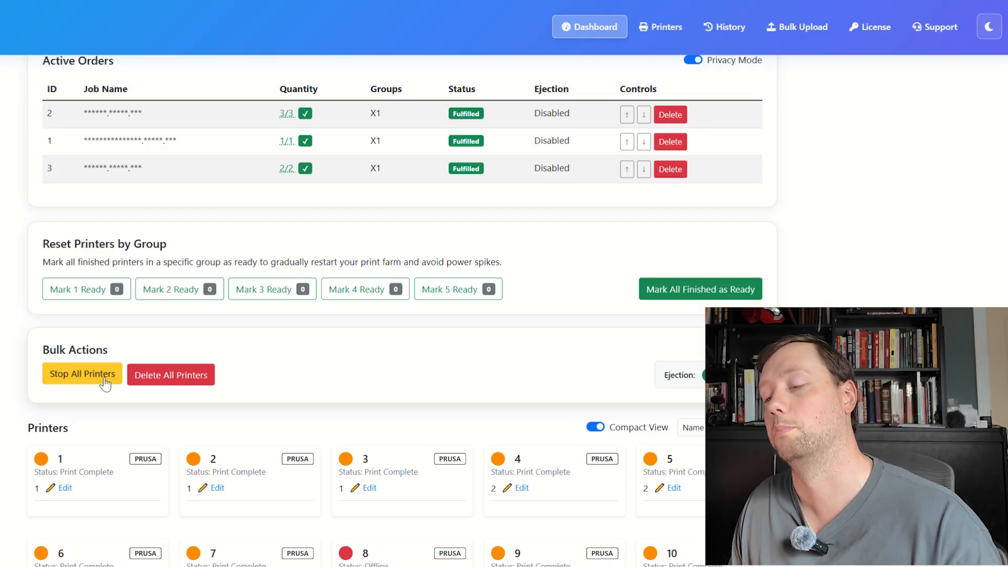
pyautogui.moveTo(103, 384)
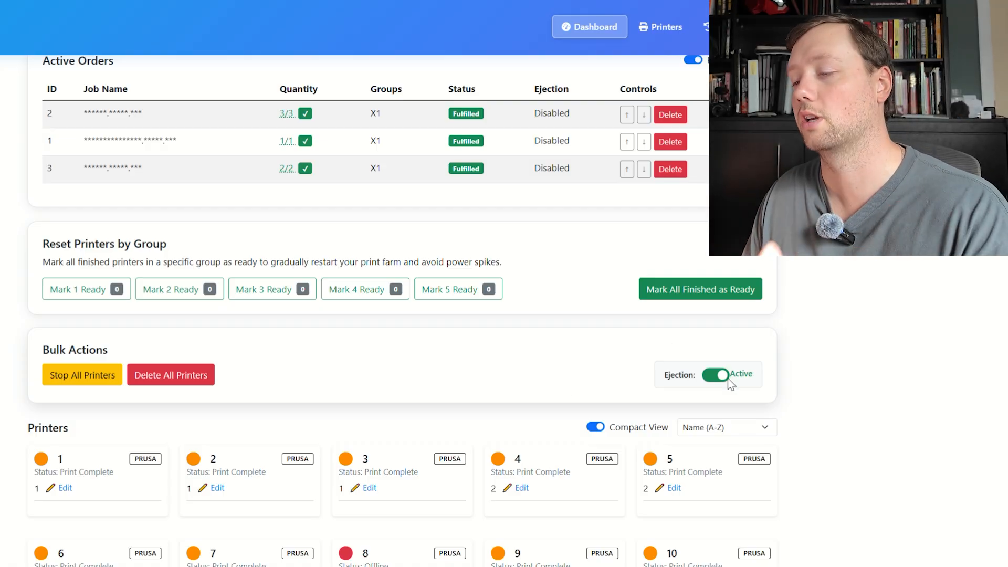
pyautogui.click(716, 375)
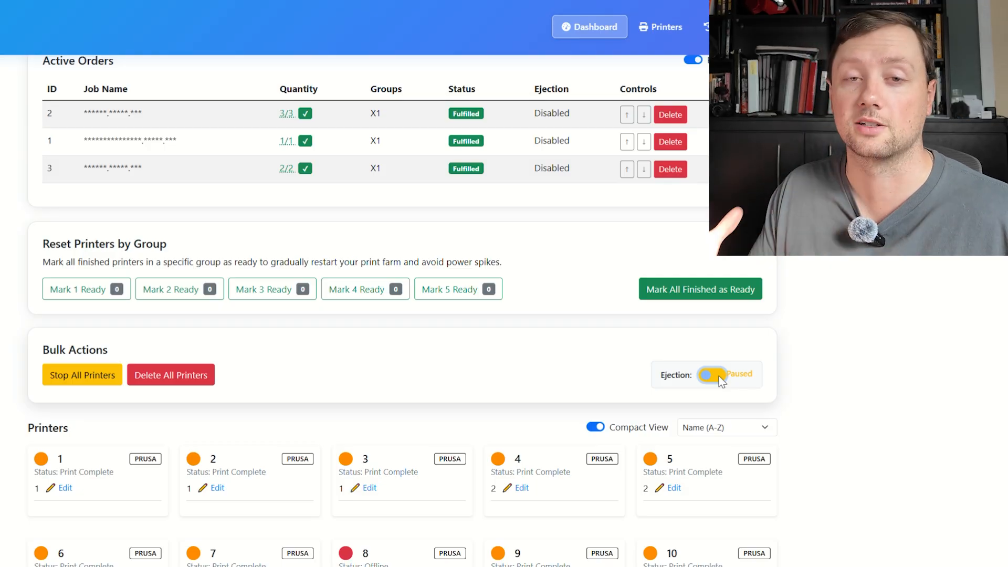
pyautogui.moveTo(556, 359)
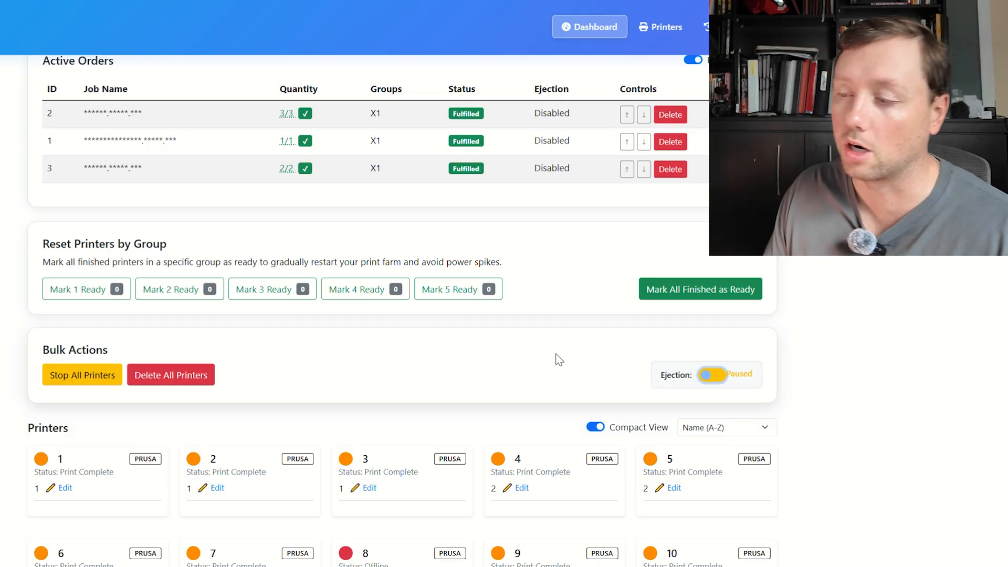
pyautogui.moveTo(716, 385)
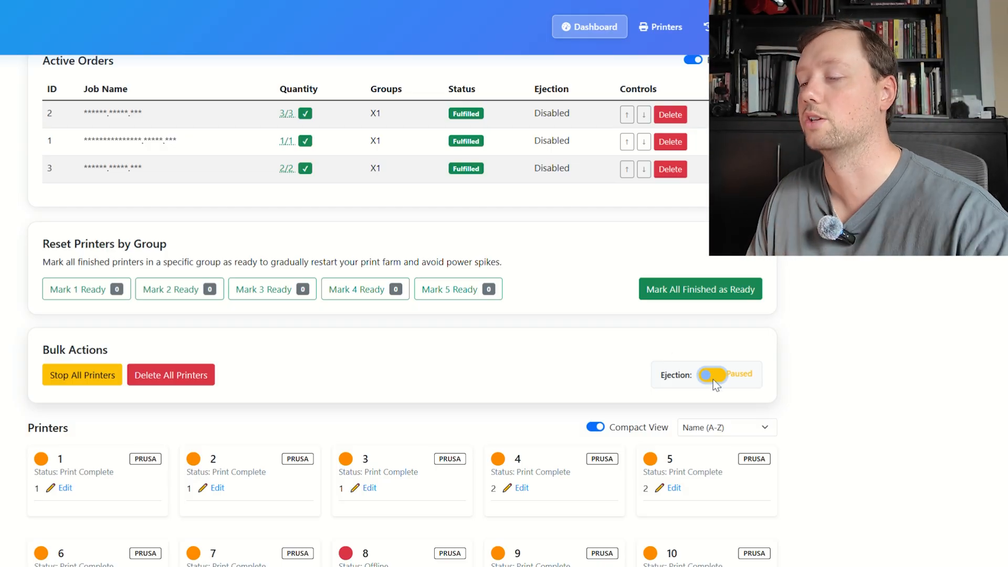
pyautogui.click(717, 375)
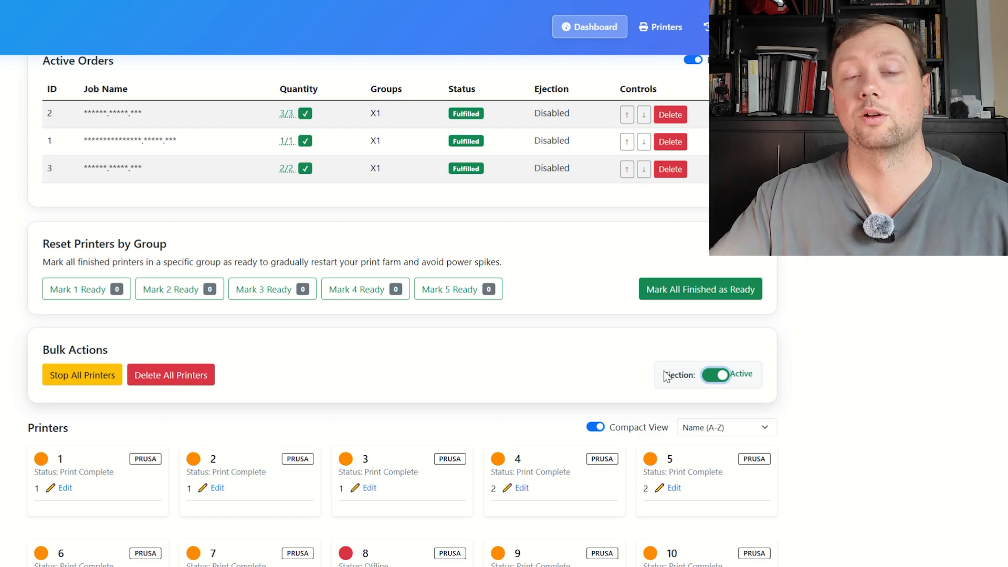
pyautogui.moveTo(667, 346)
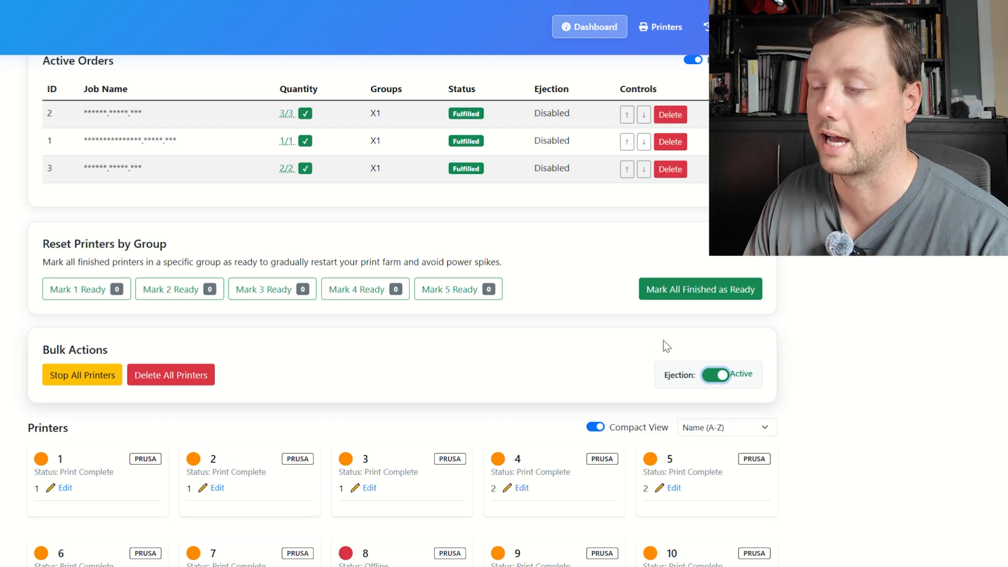
pyautogui.moveTo(639, 353)
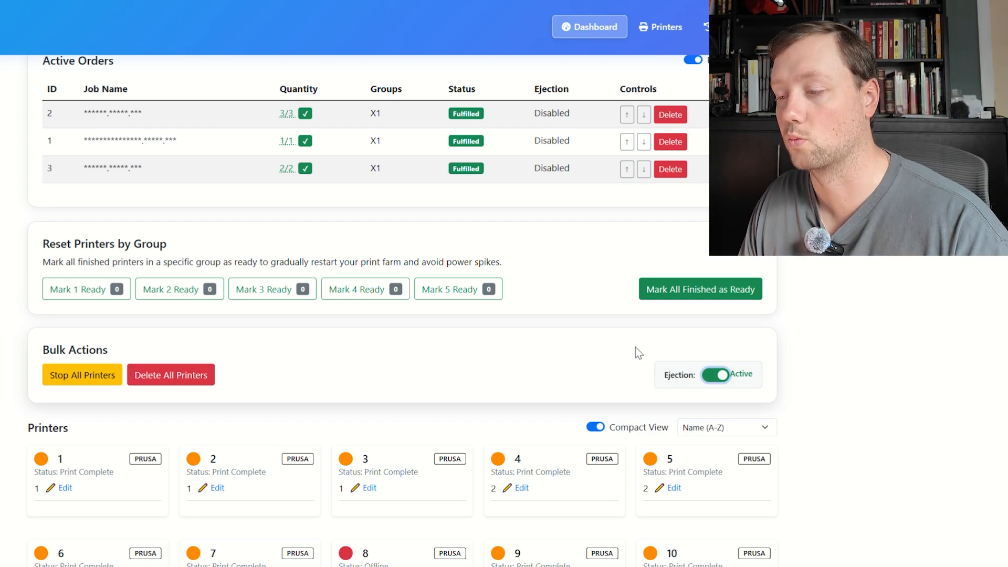
pyautogui.scroll(-3)
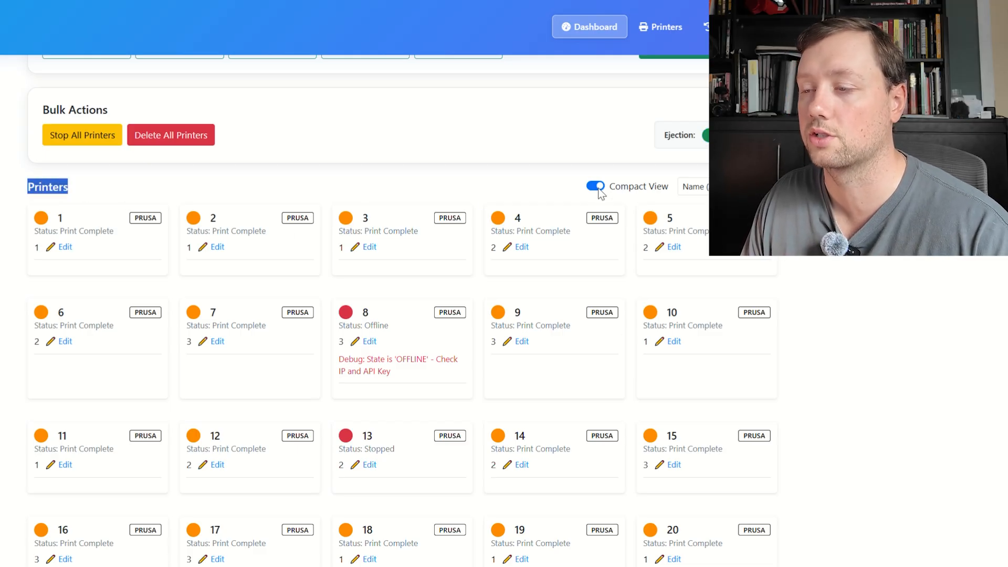
# Switch off Compact View for detailed cards and sort printers by Group (High to Low)
pyautogui.click(593, 186)
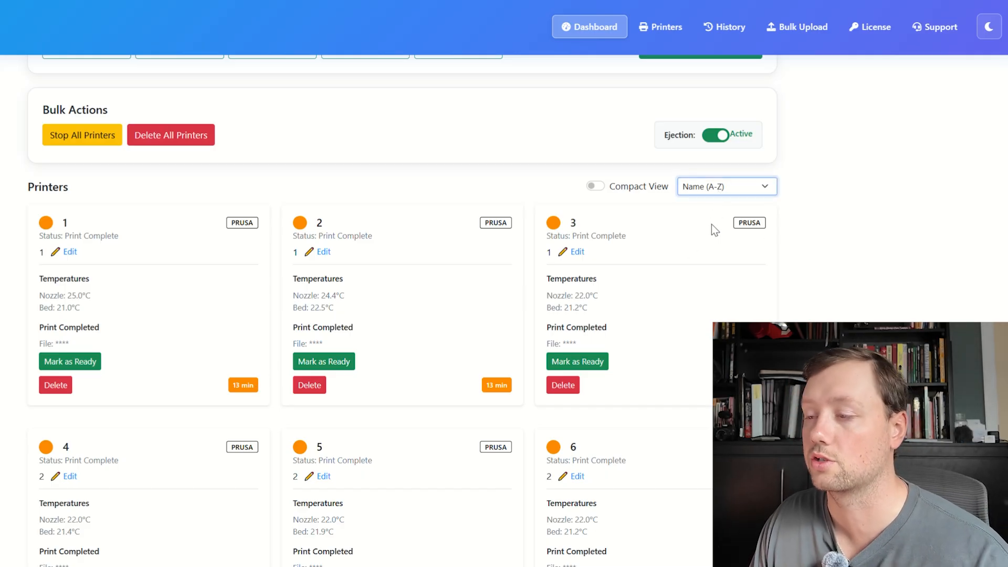
pyautogui.click(726, 186)
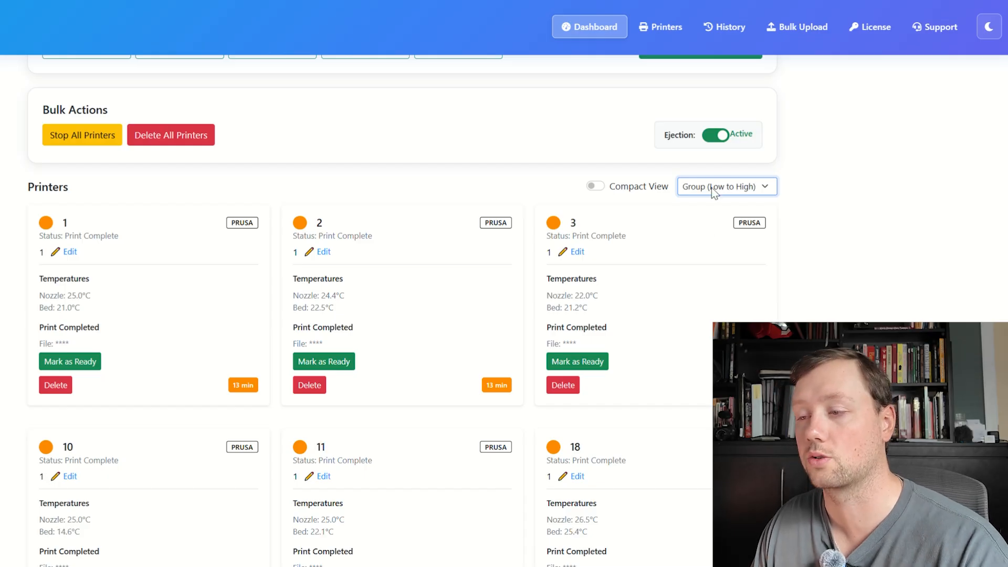
pyautogui.click(727, 186)
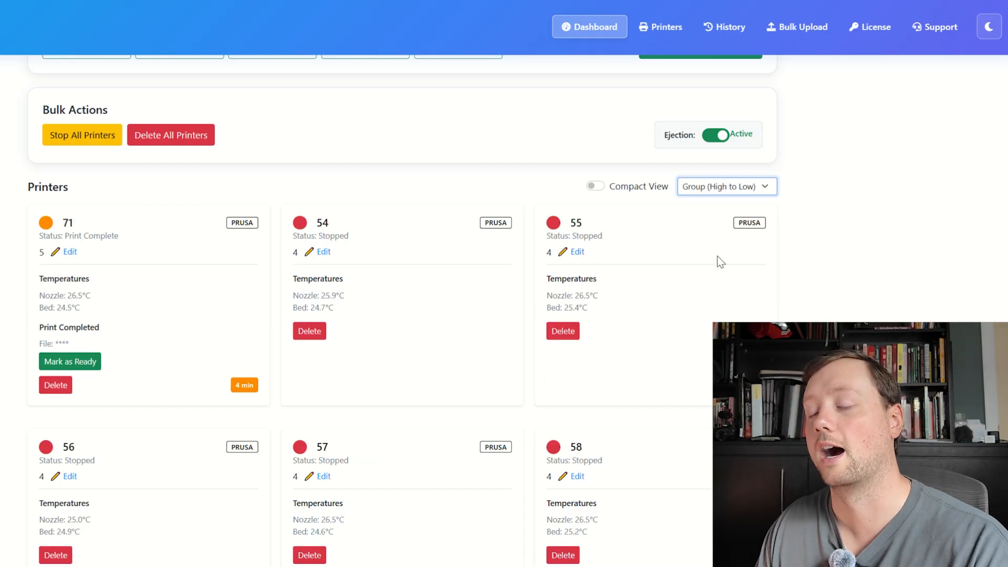
pyautogui.moveTo(780, 212)
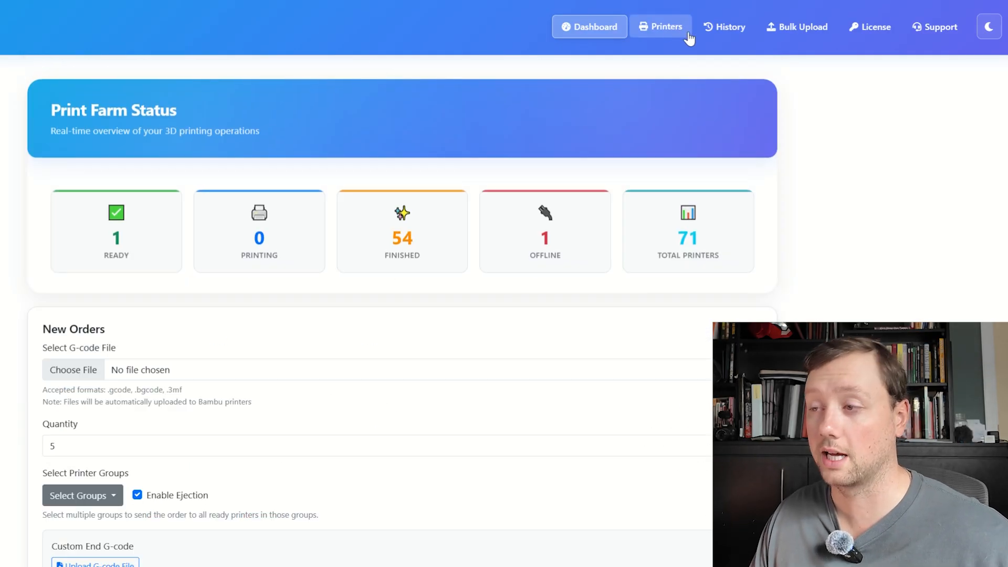
# View the order History and Bulk Upload pages, then return to License Management
pyautogui.click(730, 27)
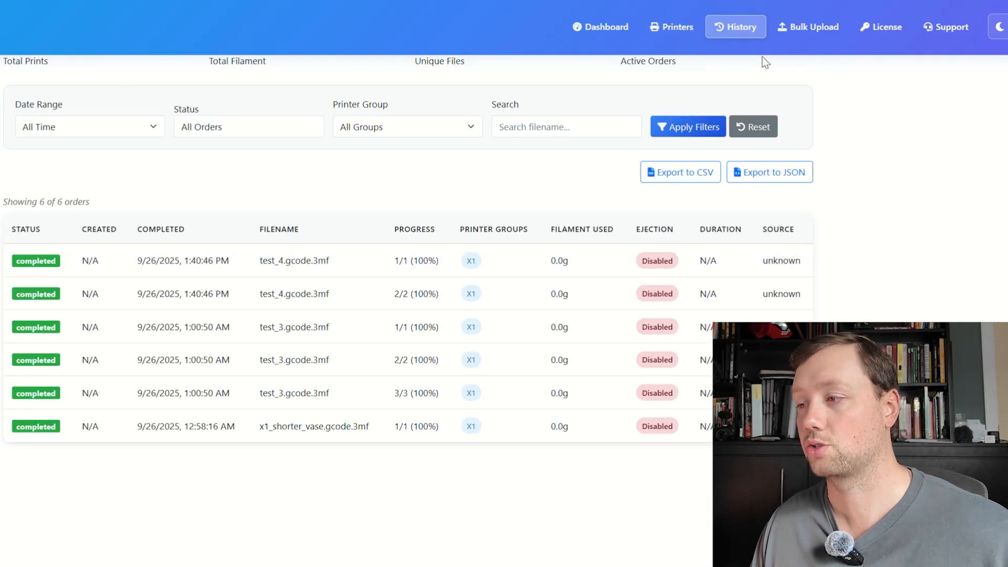
pyautogui.click(808, 26)
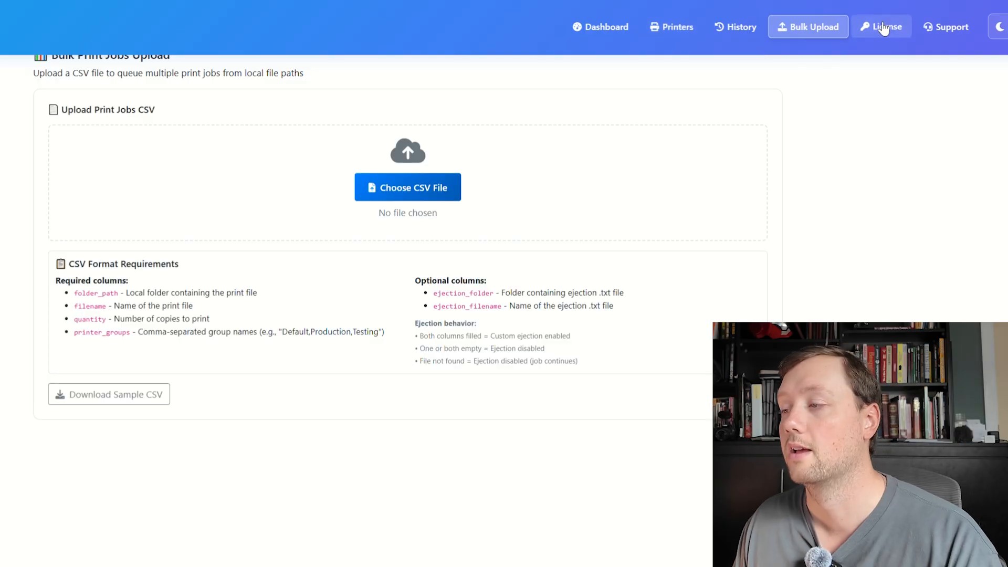
pyautogui.click(881, 27)
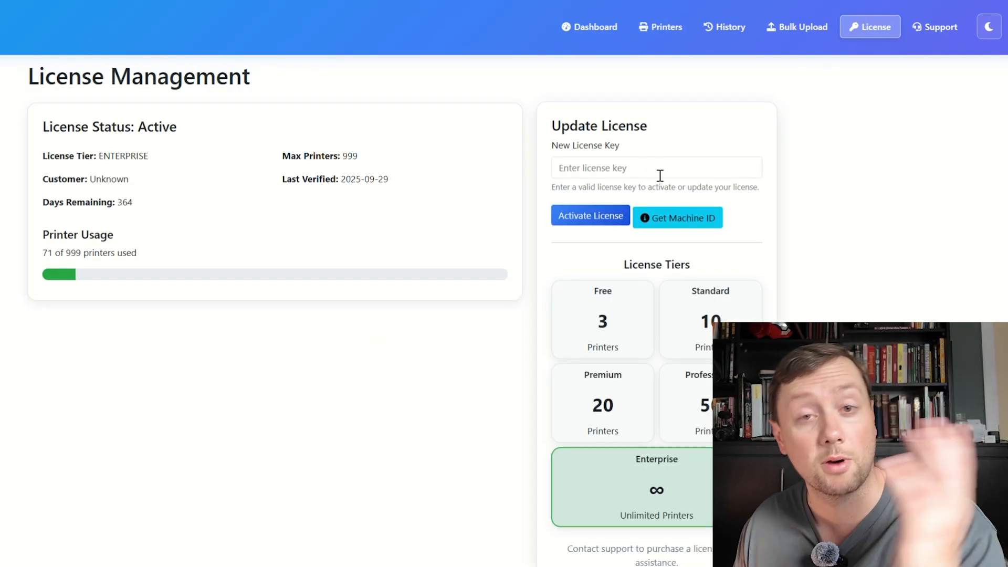
# Review the license tiers and go to the Support request page
pyautogui.click(656, 167)
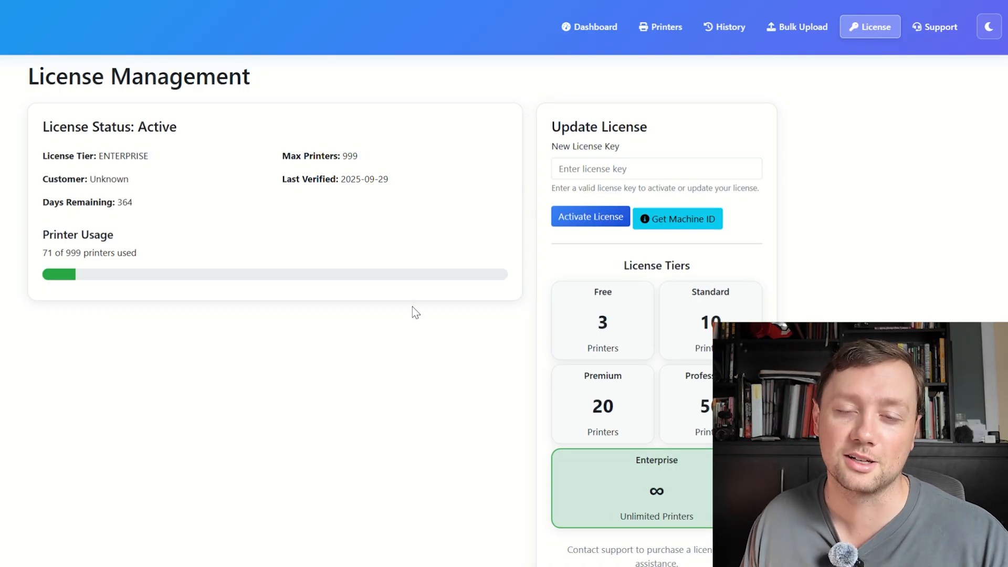
pyautogui.moveTo(687, 415)
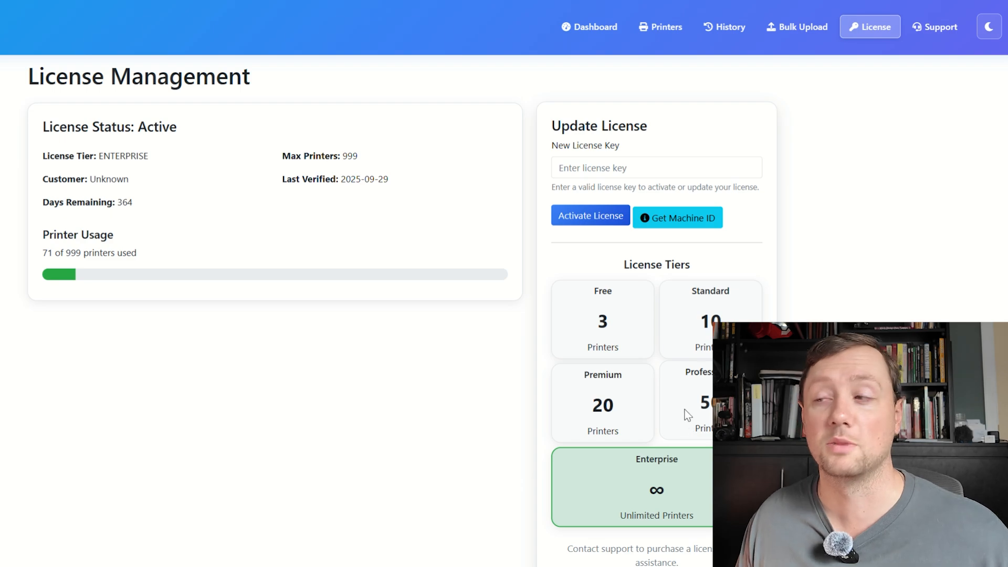
pyautogui.moveTo(397, 166)
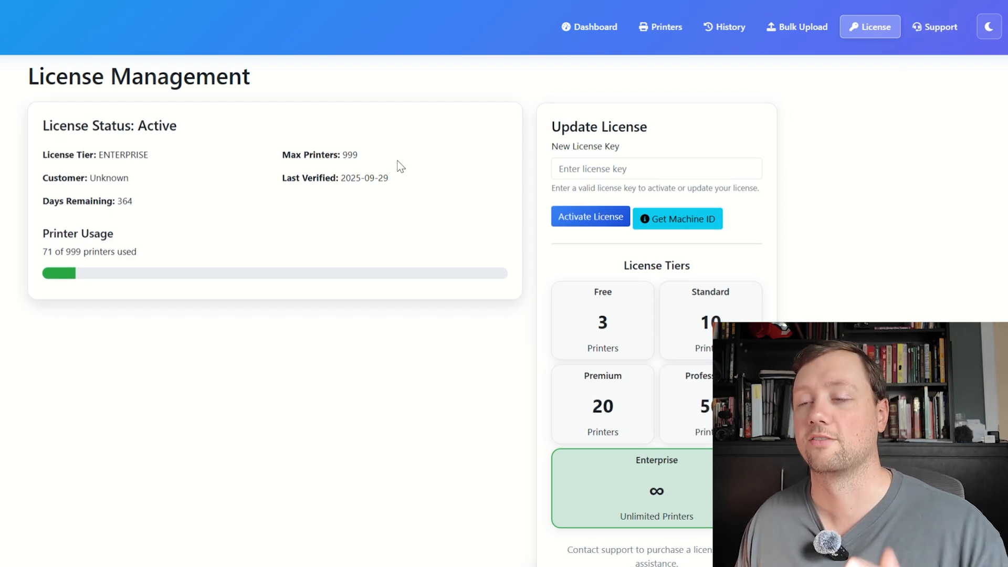
pyautogui.click(934, 27)
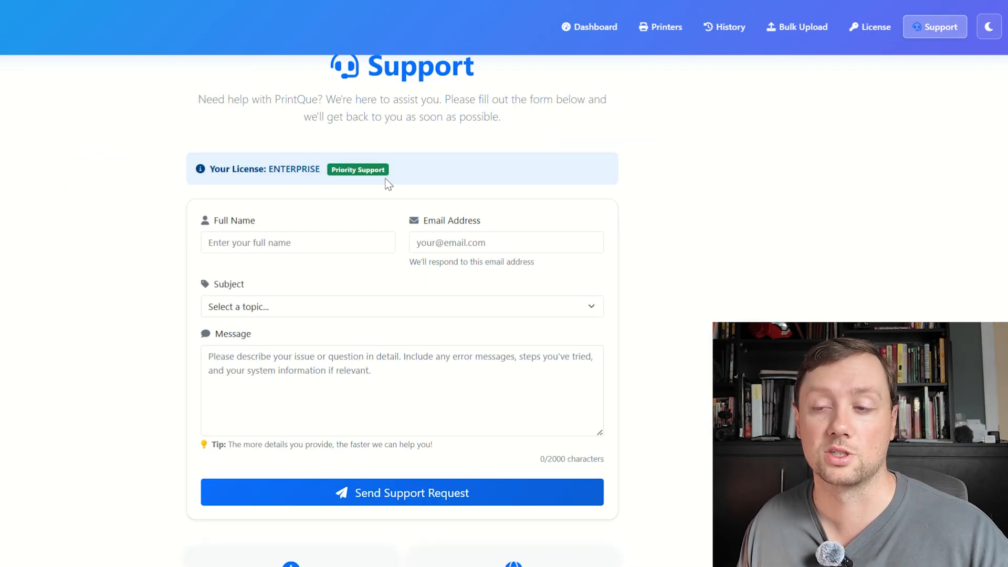